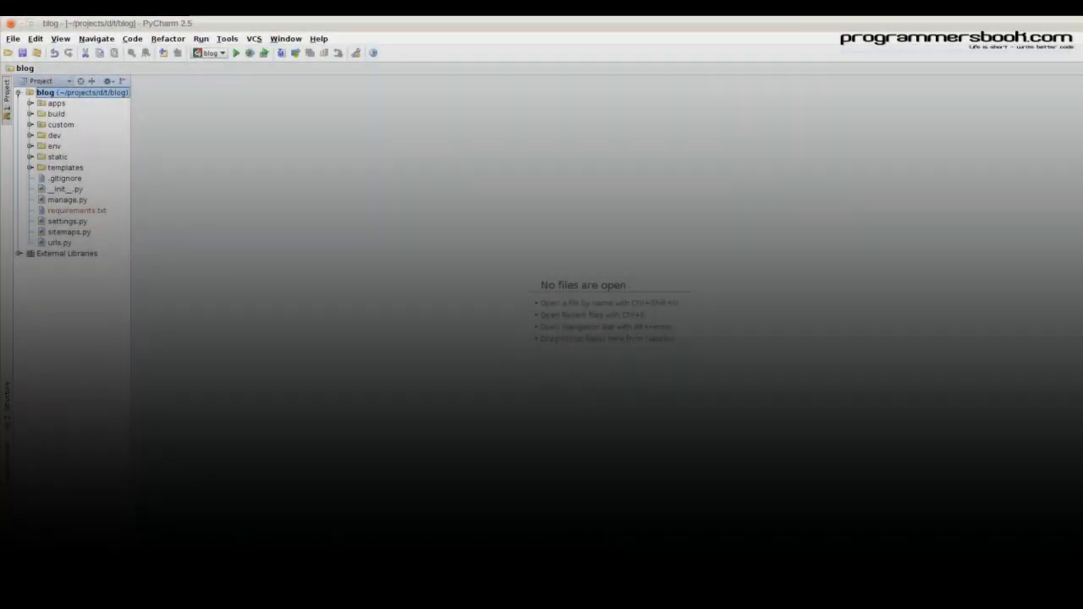
Step: Open urls.py and begin an 'if settings.DEBUG:' block at the end of the file
double_click(59, 244)
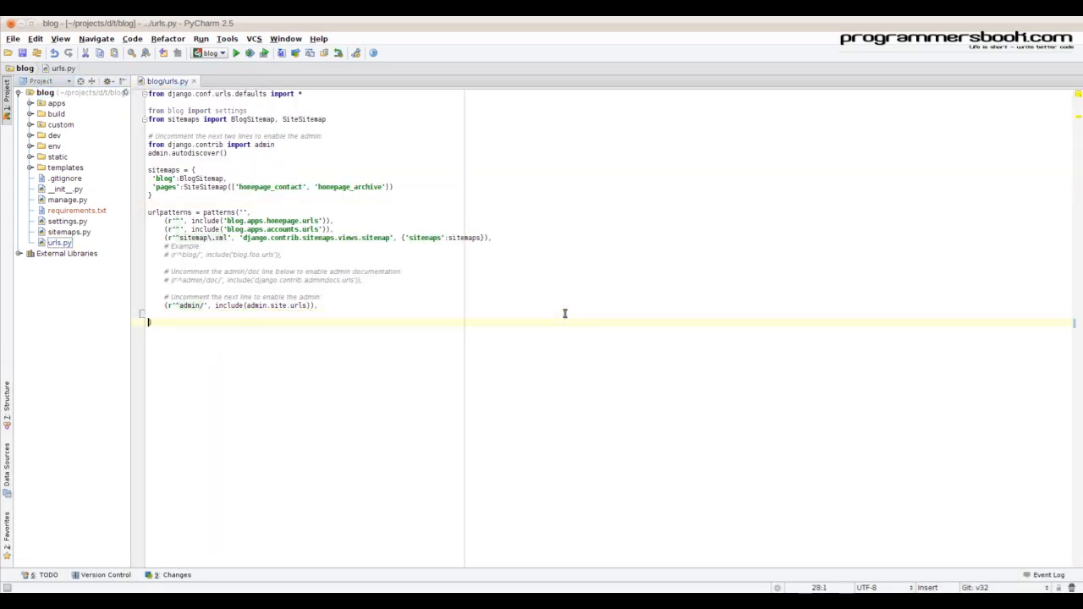
text(if settings.)
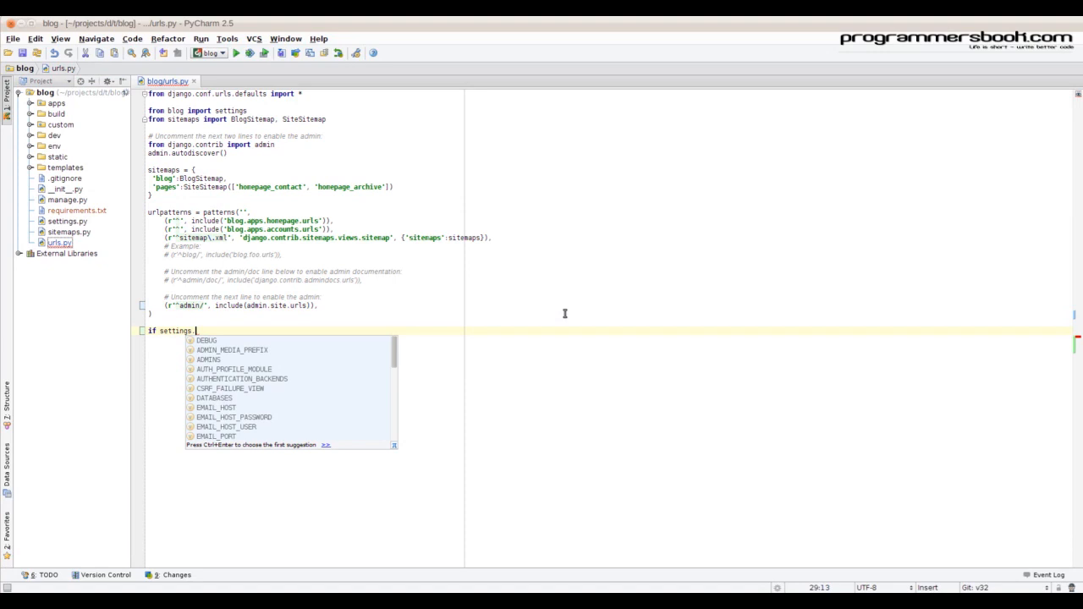
text(DEBUG:)
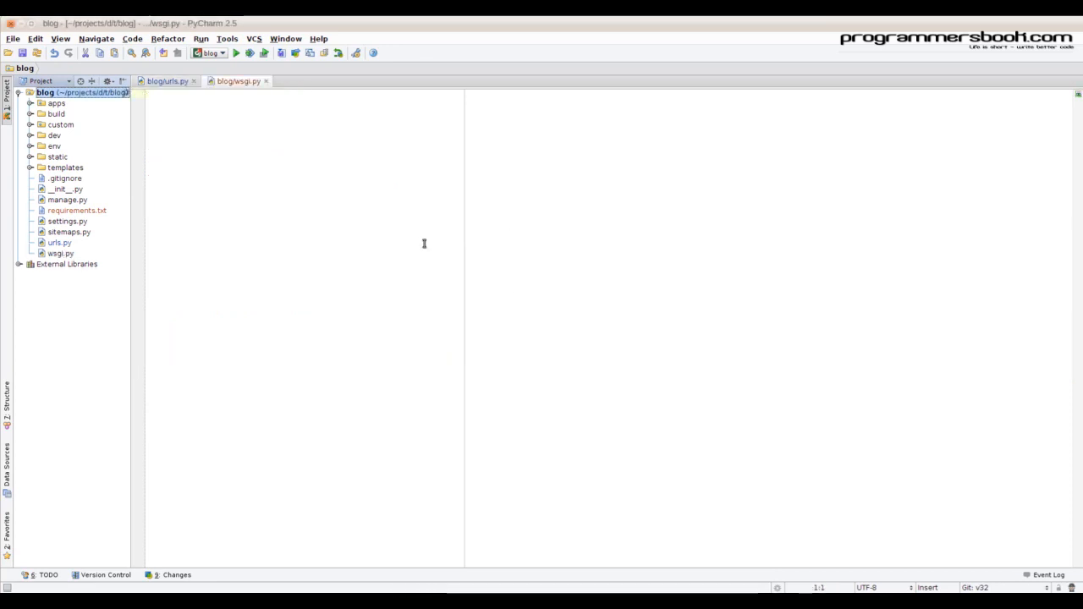
Step: Write wsgi.py: import django and sys, append /home/georg/projects/d/t/ to sys.path, define application = WSGIHandler()
text(import_django.core.handlers.wsgi)
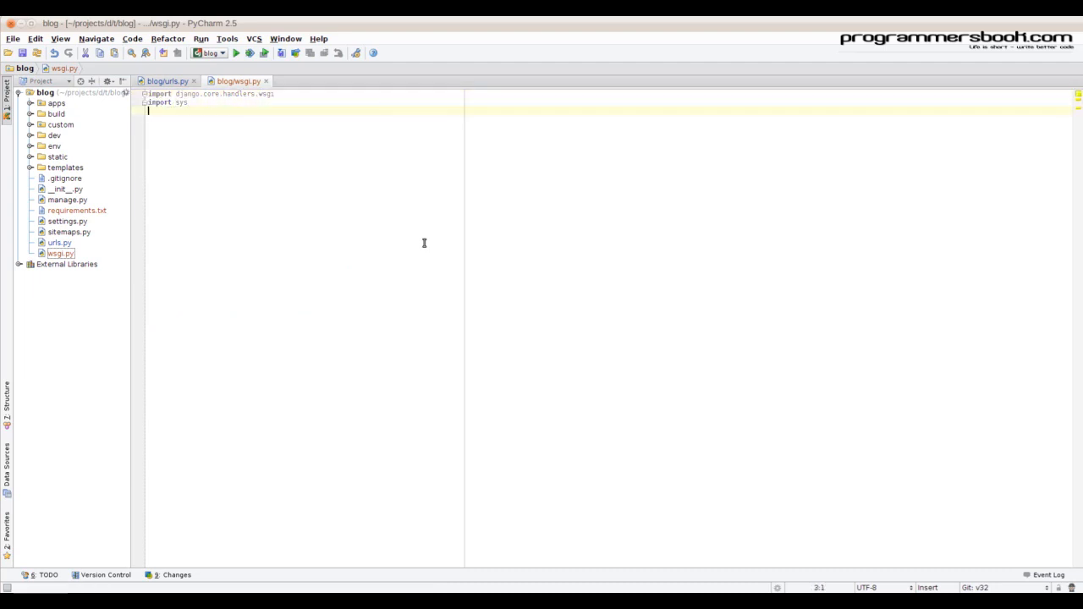
text(sys.path .)
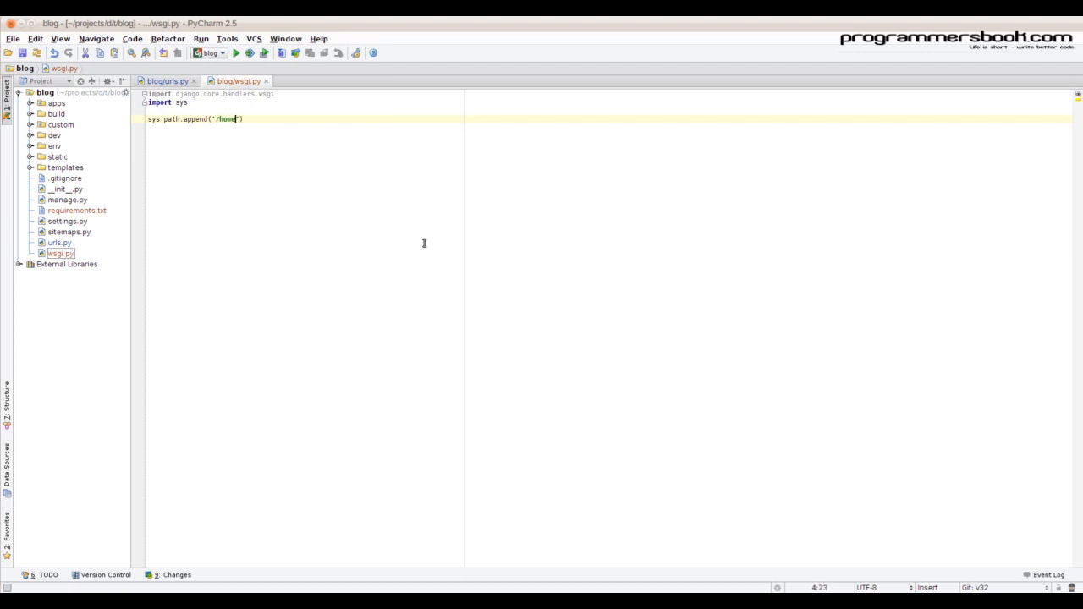
text(/georg/porjects/d/t/)
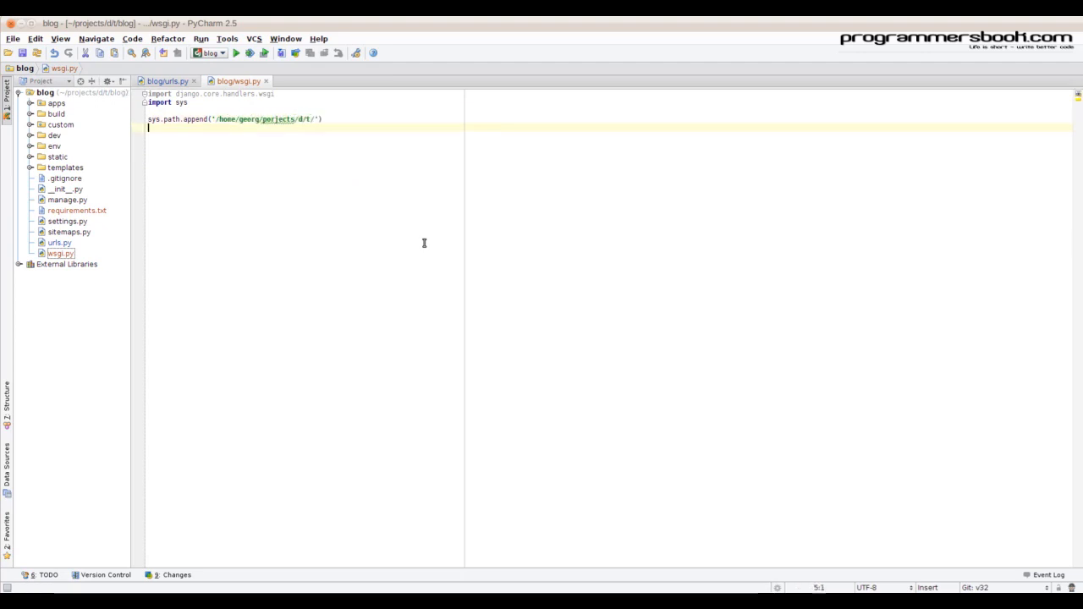
text(application = django.c)
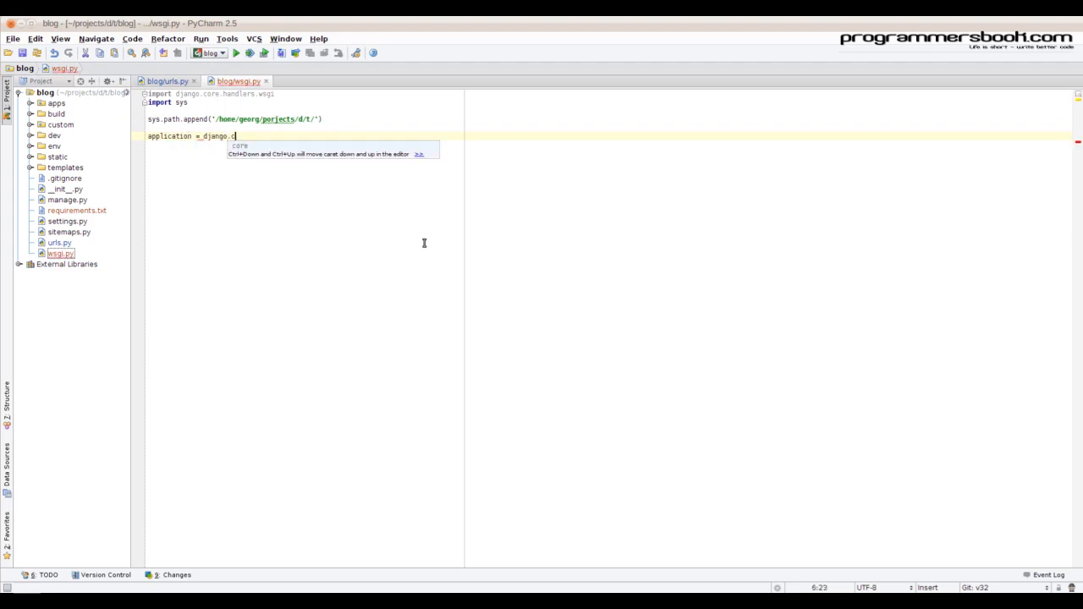
text(core.handlers.wsgi.WSGIHandler()
text(uwsgi.ini)
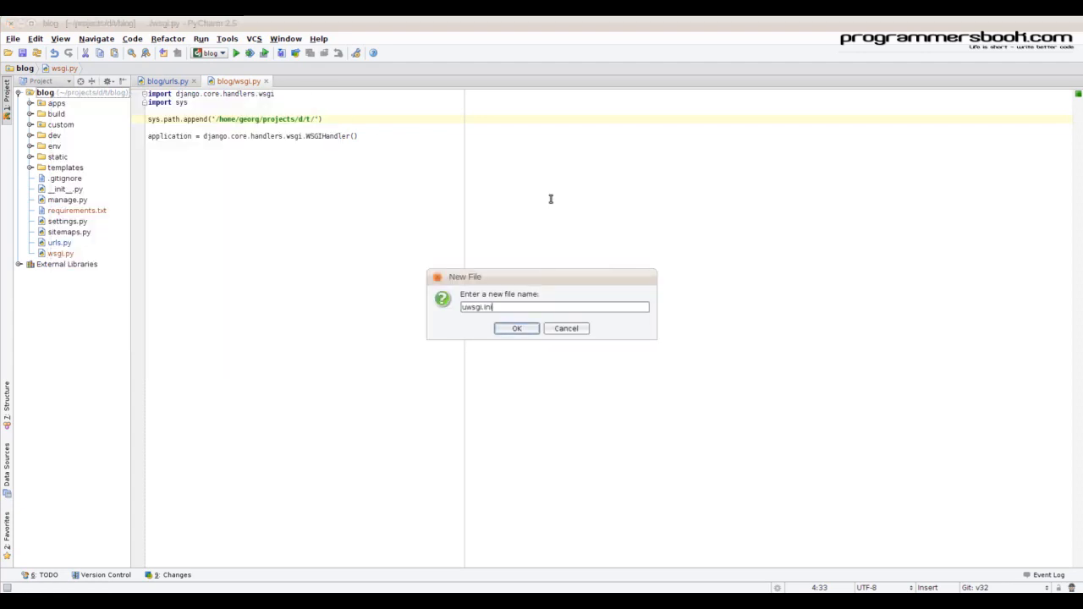
Step: Create uwsgi.ini with a [uwsgi] section setting virtualenv under /home/georg/projects/d/t/blog and master=True
click(517, 328)
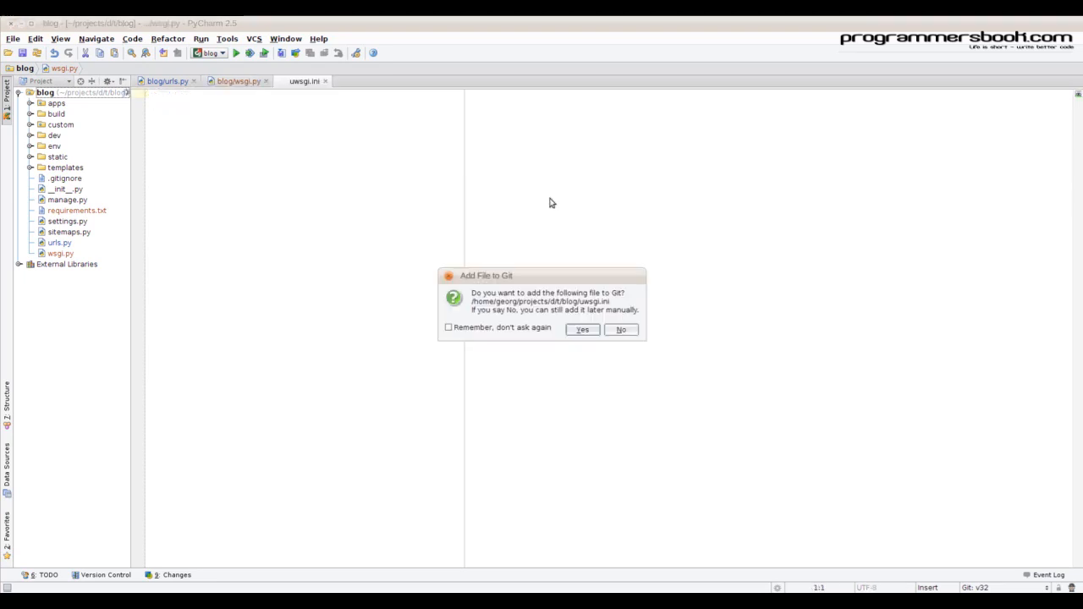
click(620, 328)
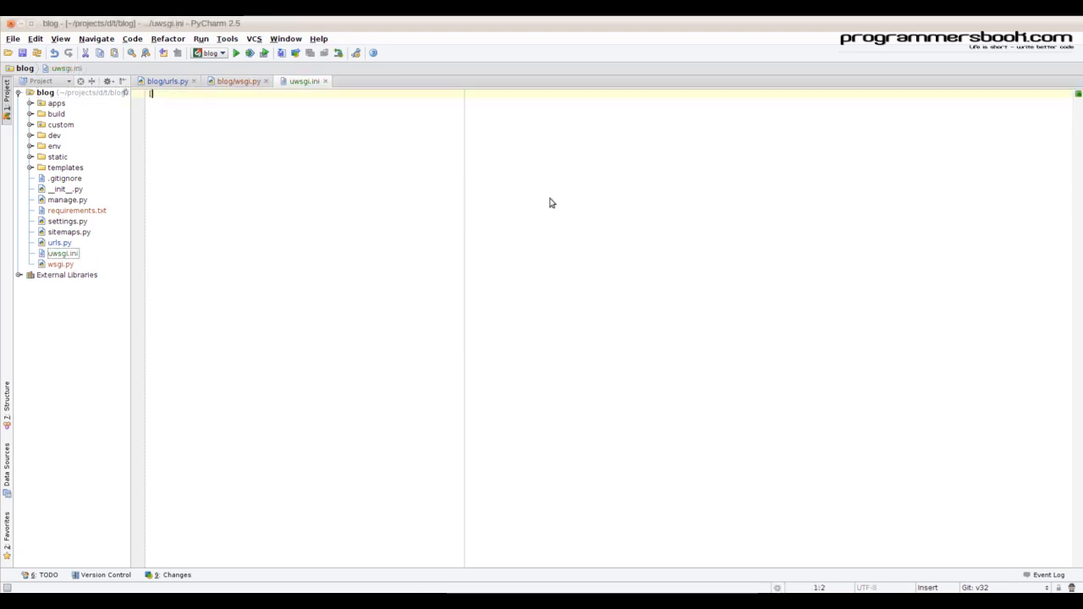
text([uwsgi])
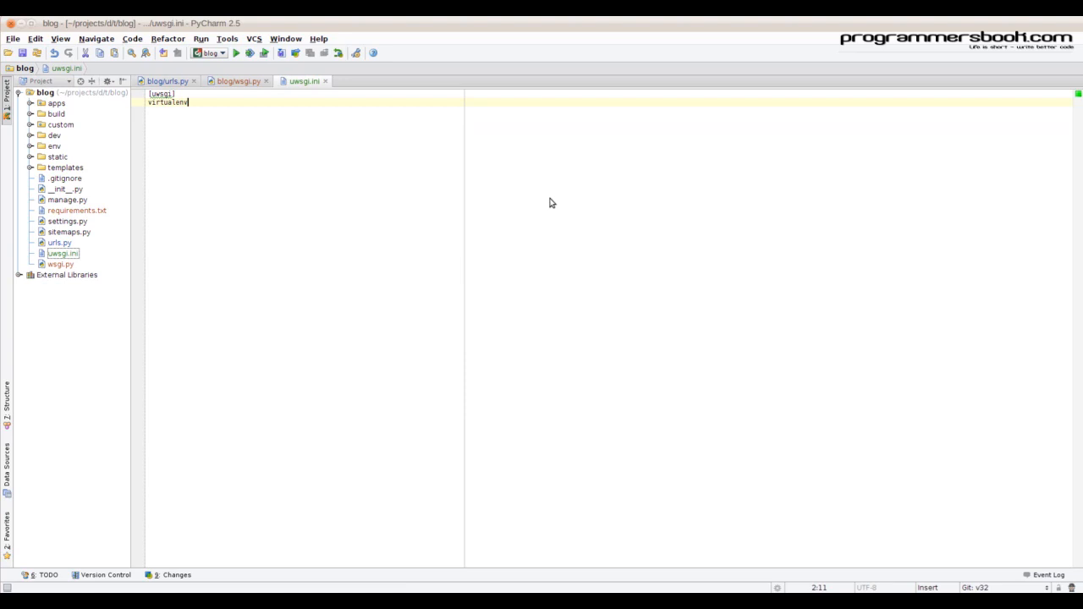
text(=~/home/georg/p)
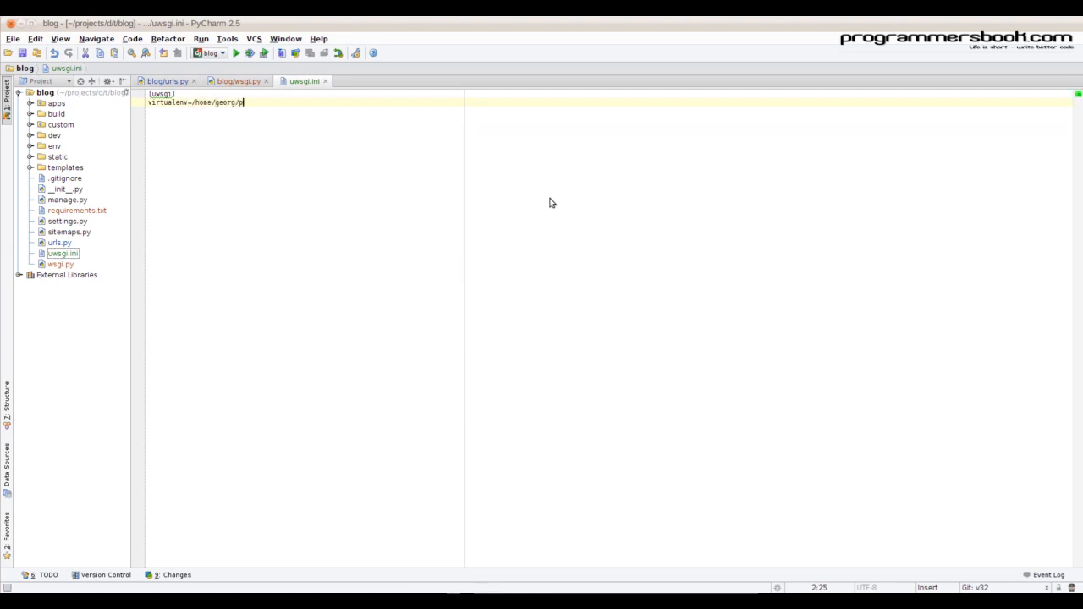
text(rojects/d/t/blog/env)
text(module=wsgi:application)
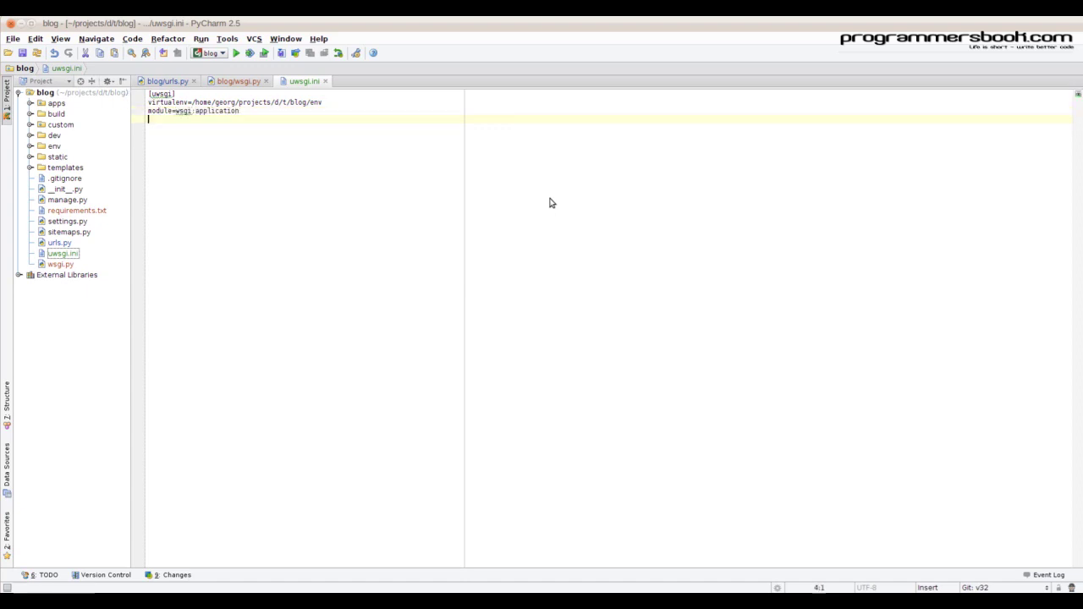
text(master=True)
text(daemonize=myproject.log)
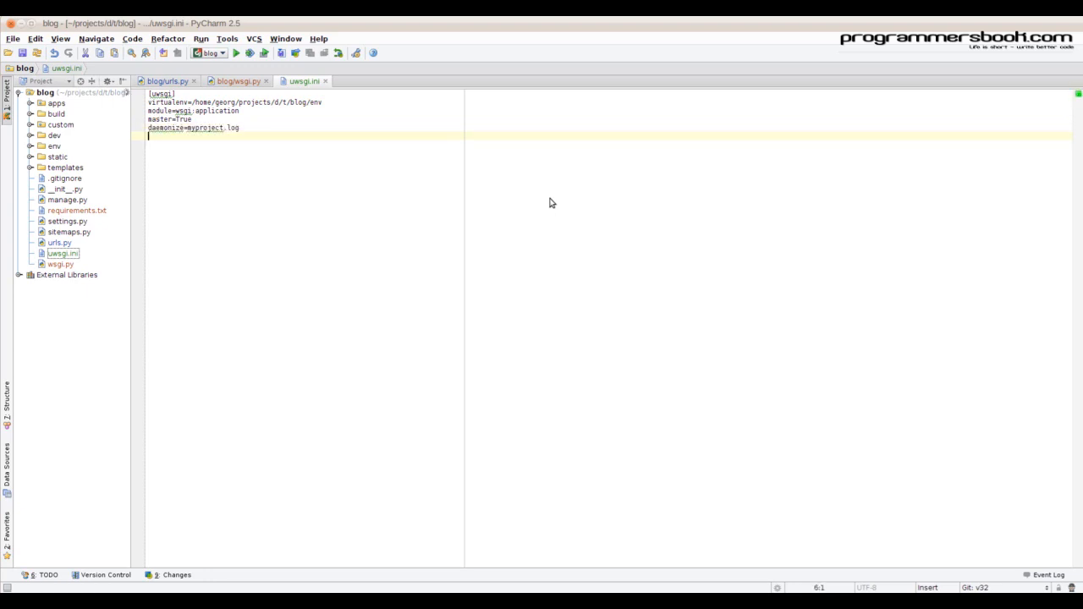
Step: Add socket=/tmp/my.sock, DJANGO_SETTINGS_MODULE=blog.settings, pythonpath /home/georg/projects/d/t/blog and chmod-socket=777
text(socket=/tmp/m)
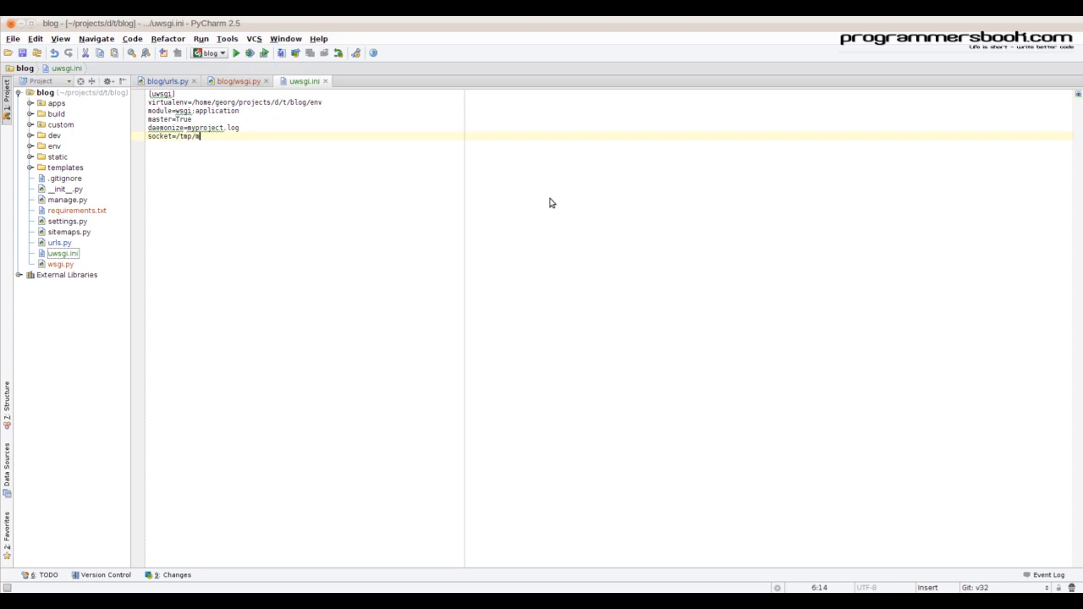
text(y.sock)
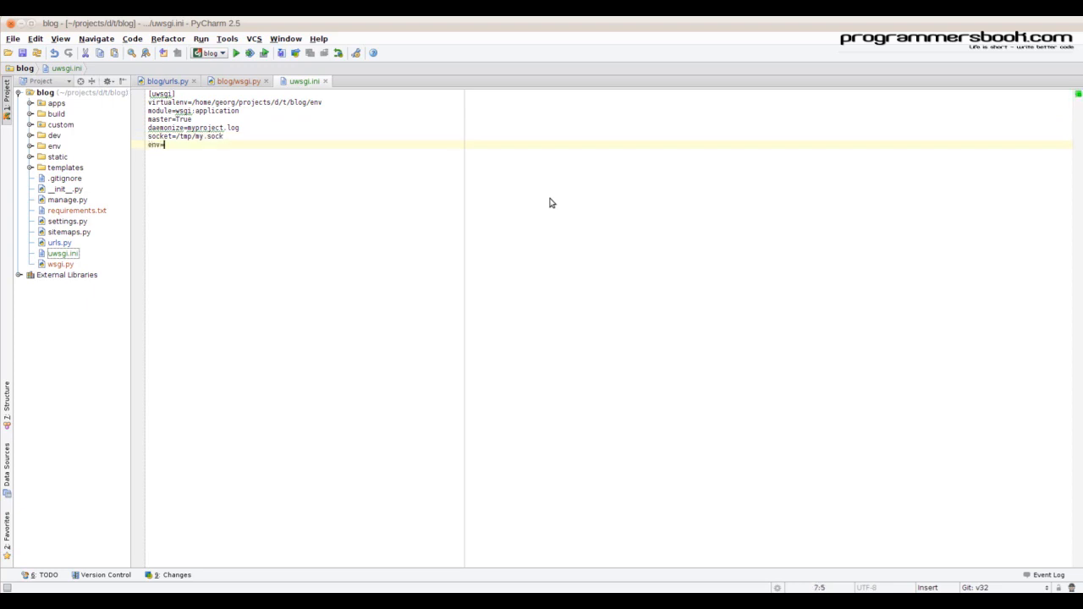
text(DJANGO_SET)
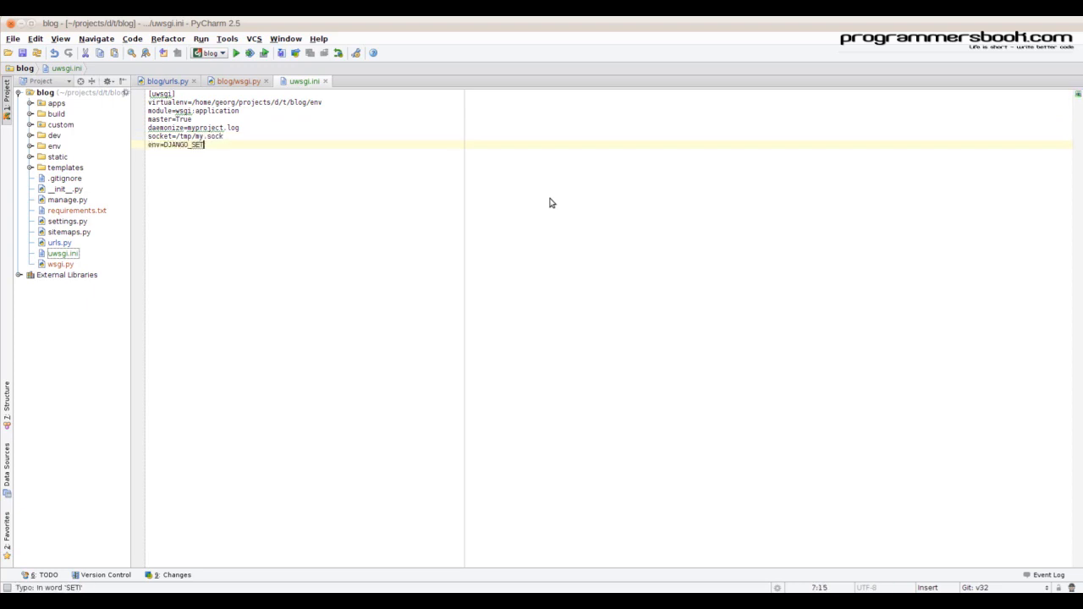
text(TINGS_MODULE=b)
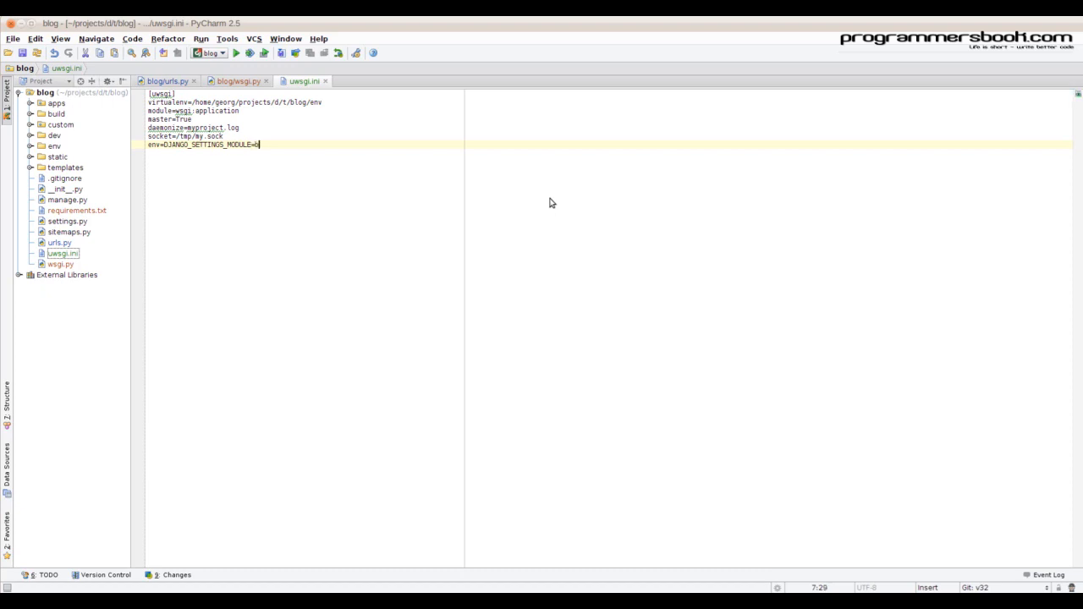
text(blog.settings)
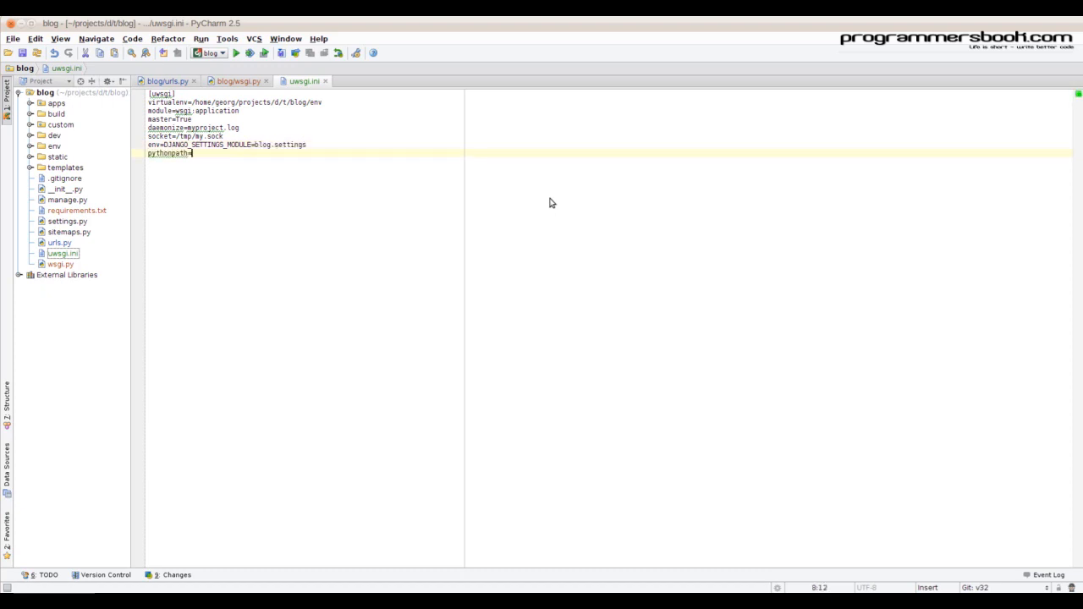
text(/home/georg/p)
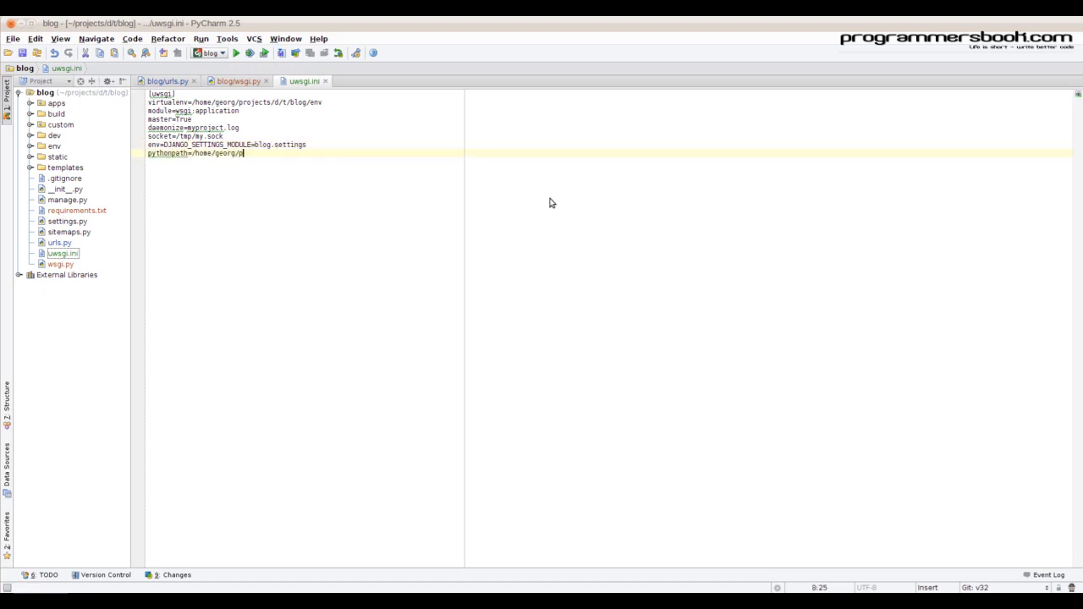
text(rojects/d/t/blog)
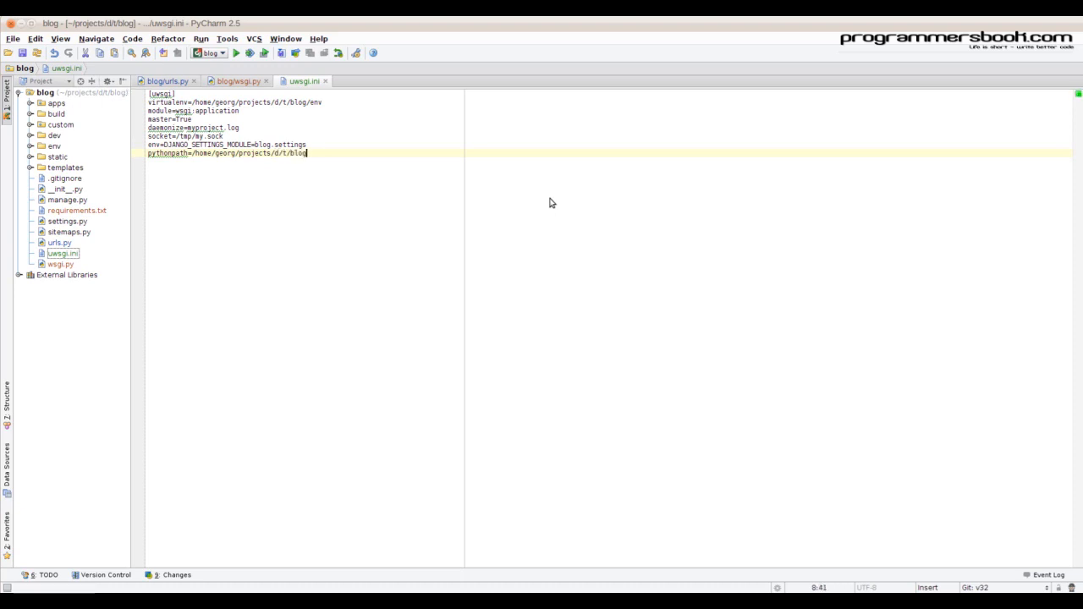
text(chmod-socket=777)
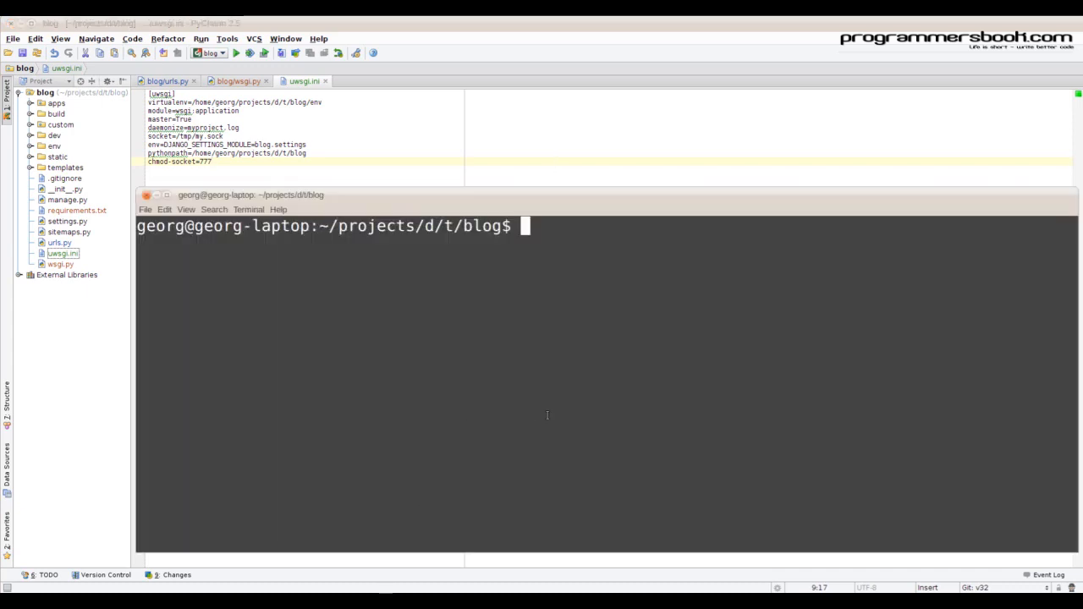
Step: Become root, go to /etc/nginx/sites-available and start a new myproject site file in vim
text(sudo su -)
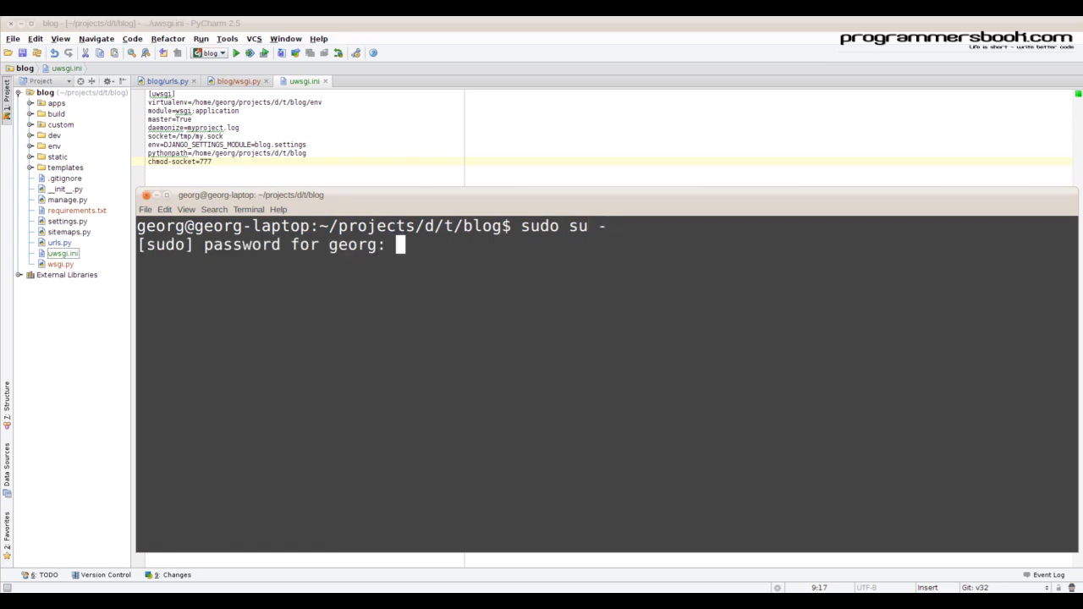
text(cd /etc/nginx/sites-available/)
text(vi)
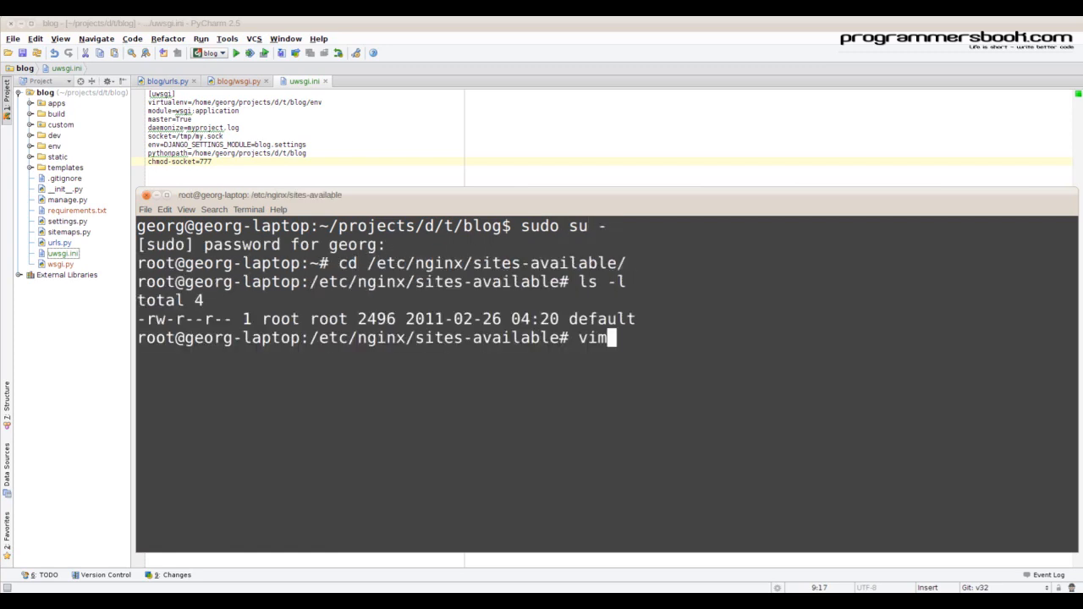
text(myproject.)
text(server{)
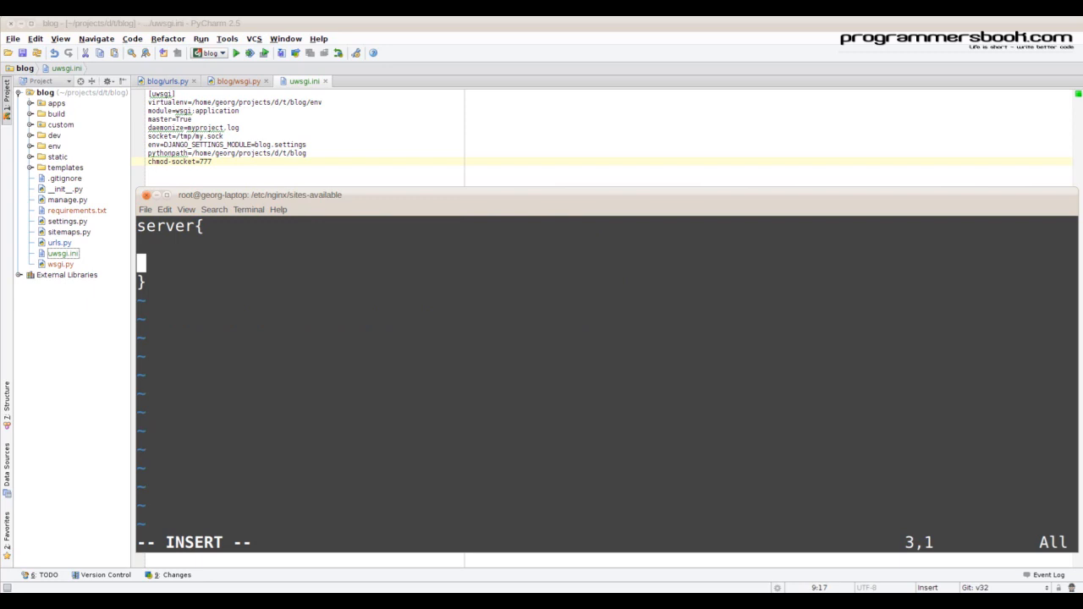
Step: Write the server block with listen 80, client_max_body_size 1k and root under /home/georg/projects
text(listen 80;)
text(server_name myproject;)
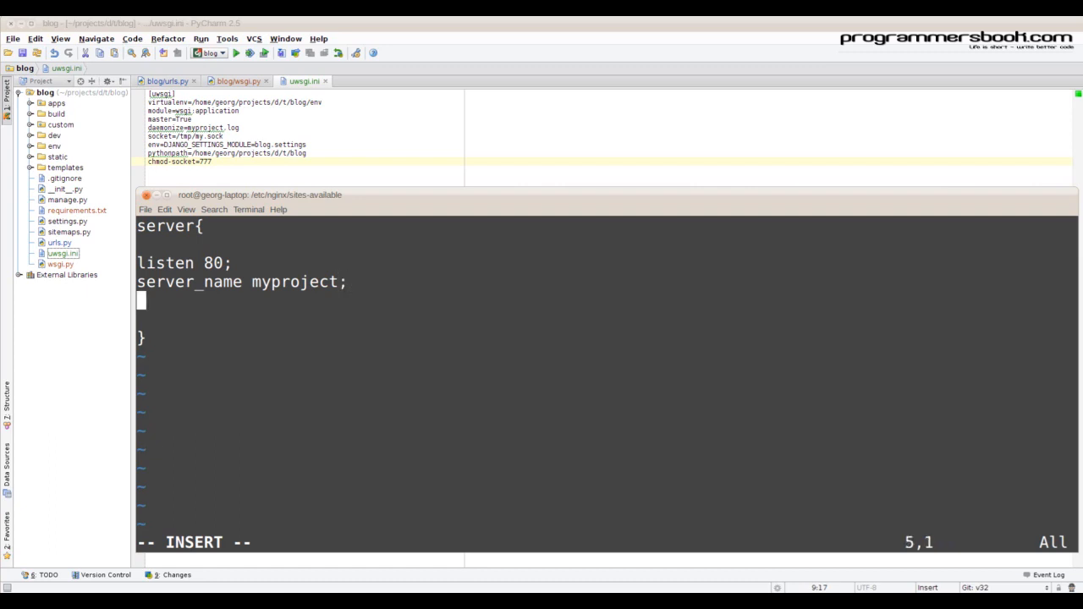
text(client_max_body_)
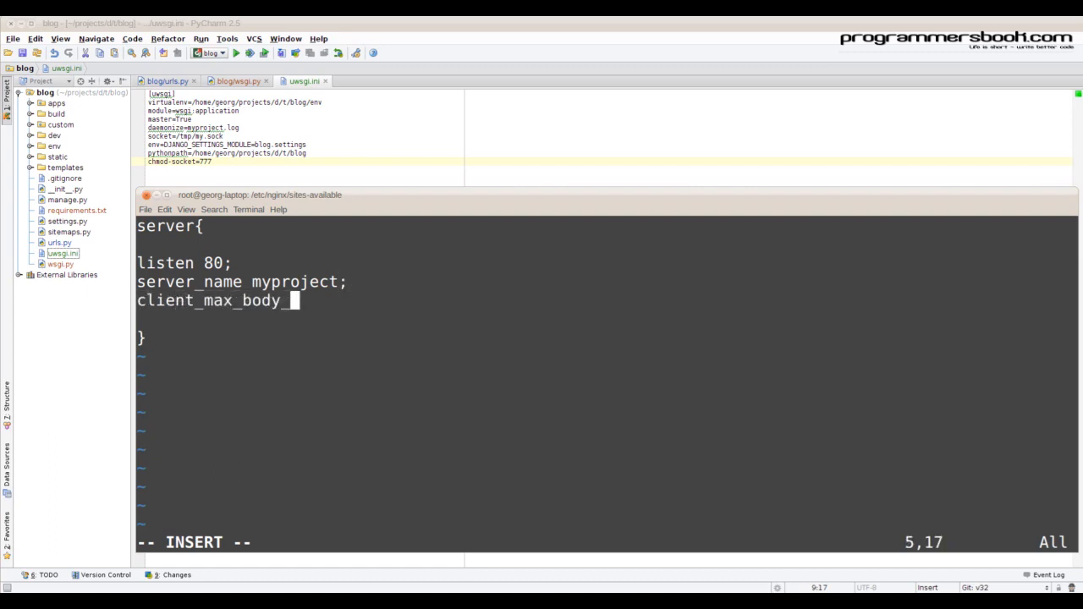
text(size 1k;)
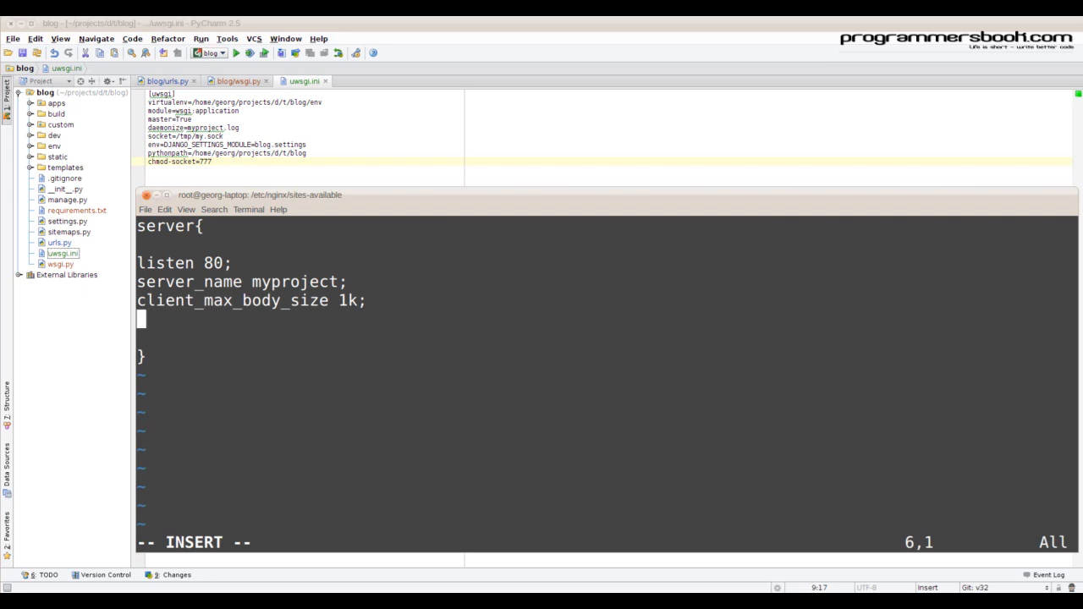
text(root 7)
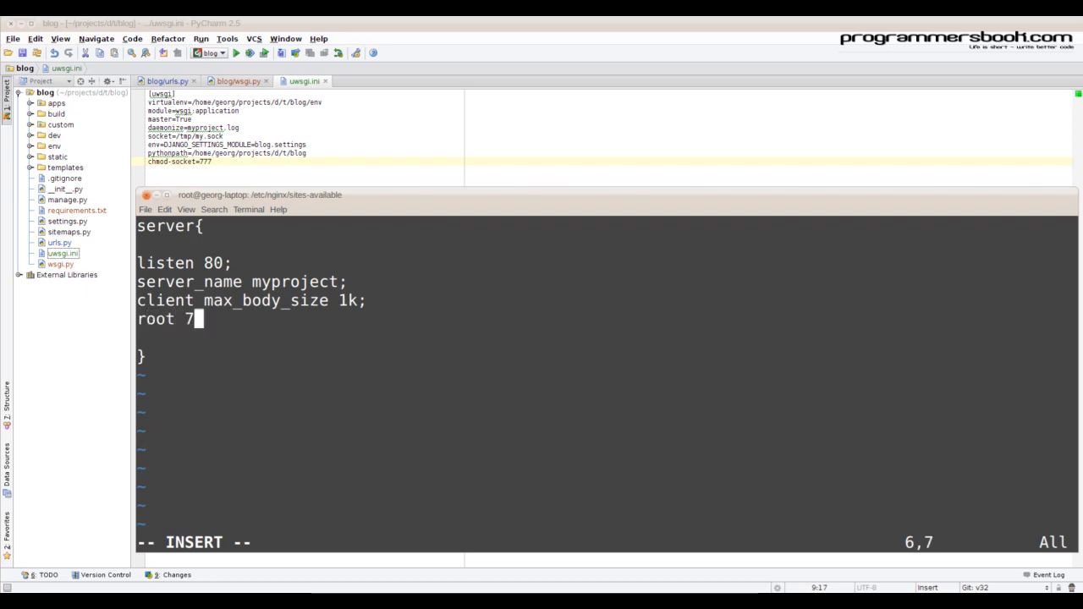
text(/home/georg/projects/d/t/blog/;)
text(location /s)
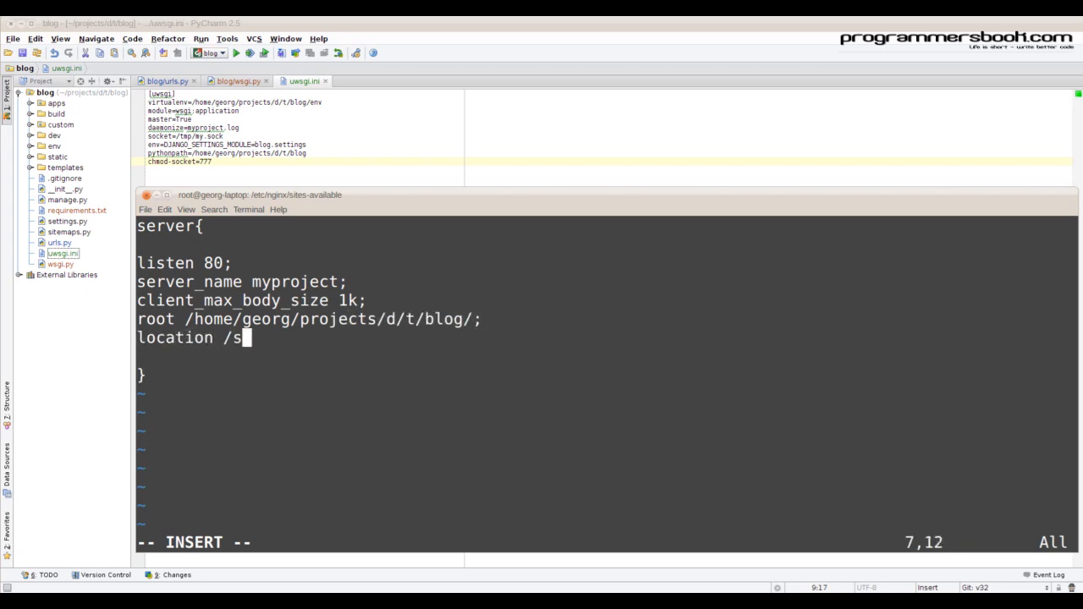
Step: Add location /static/ aliased to /home/georg/projects/d/t/blog/static/ and location / with uwsgi_pass unix://tmp/my.sock
text(tatic{)
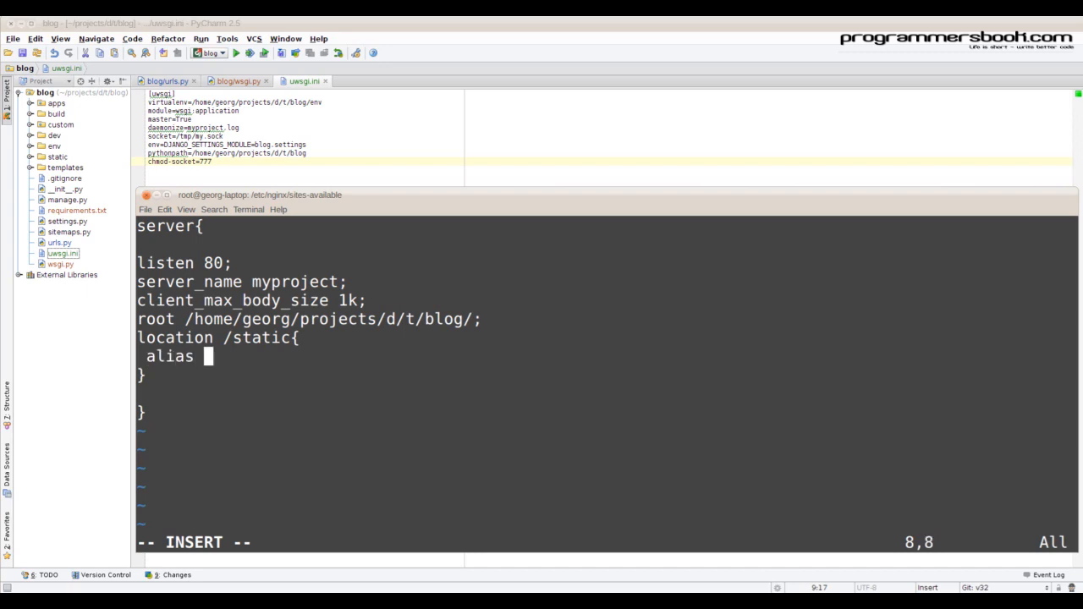
text(/home/georg/projects/d)
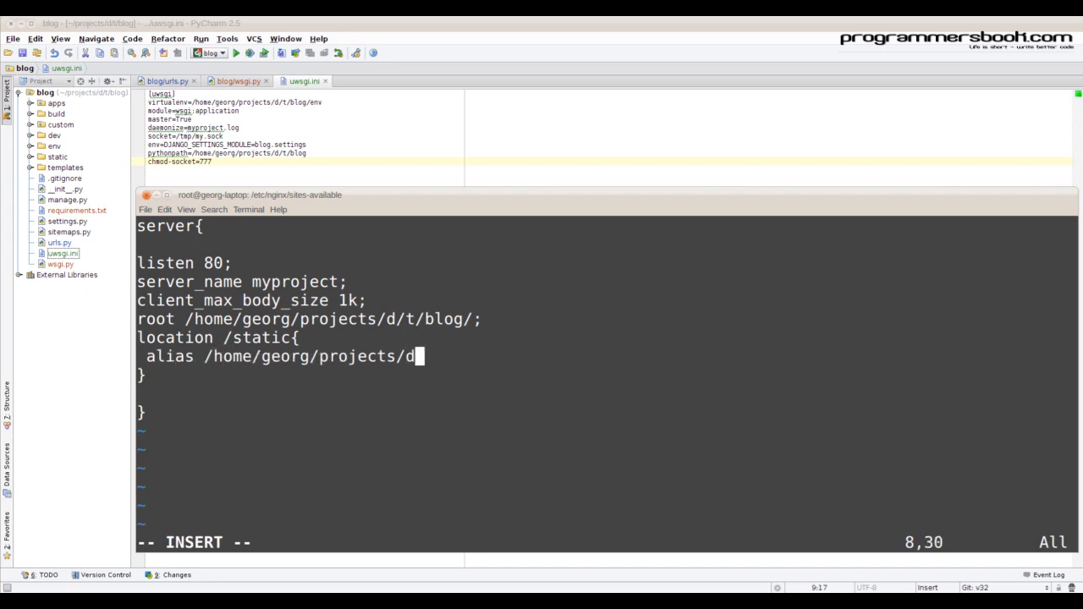
text(/t/blog/static/;)
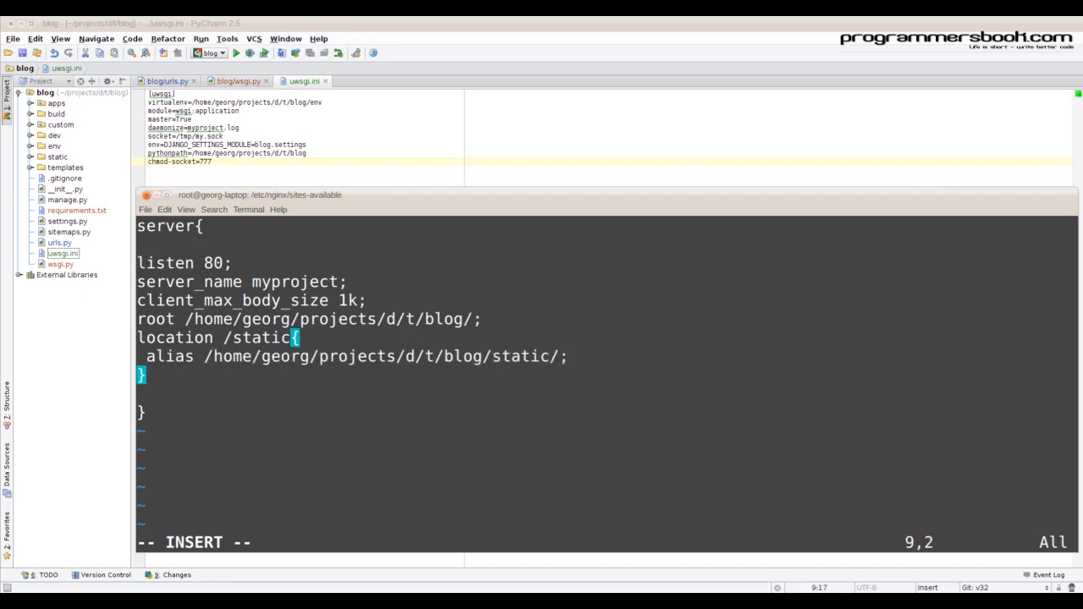
text(location /{})
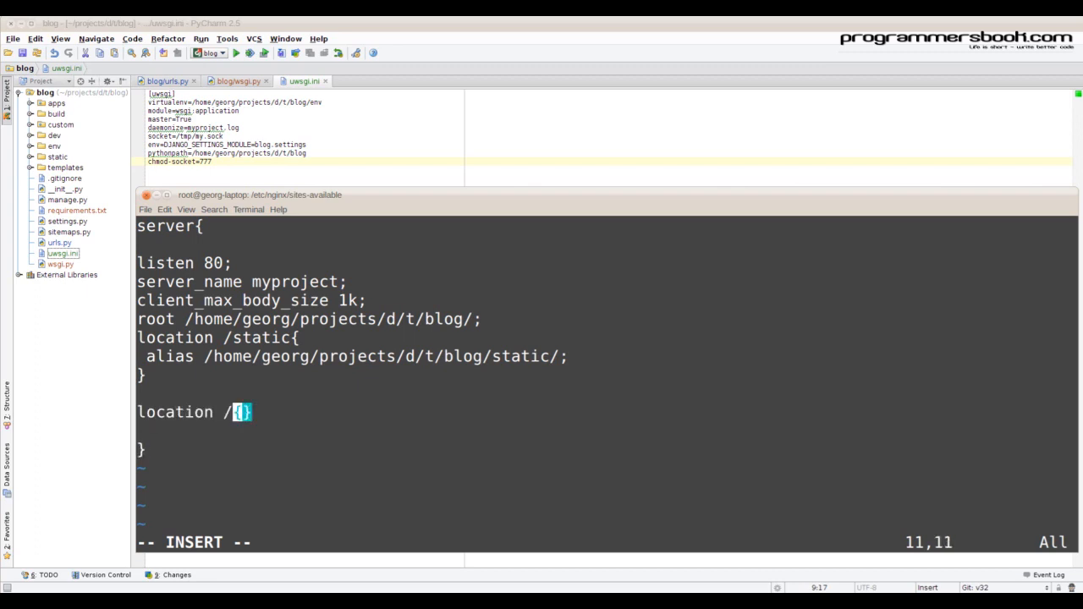
text(uws)
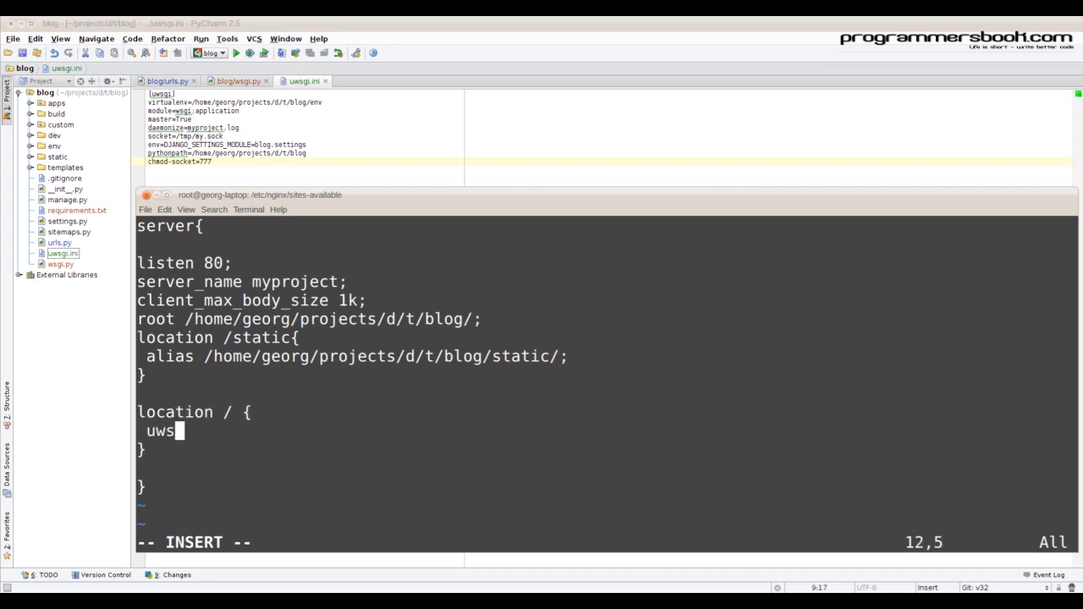
text(gi_pass unix://tmp)
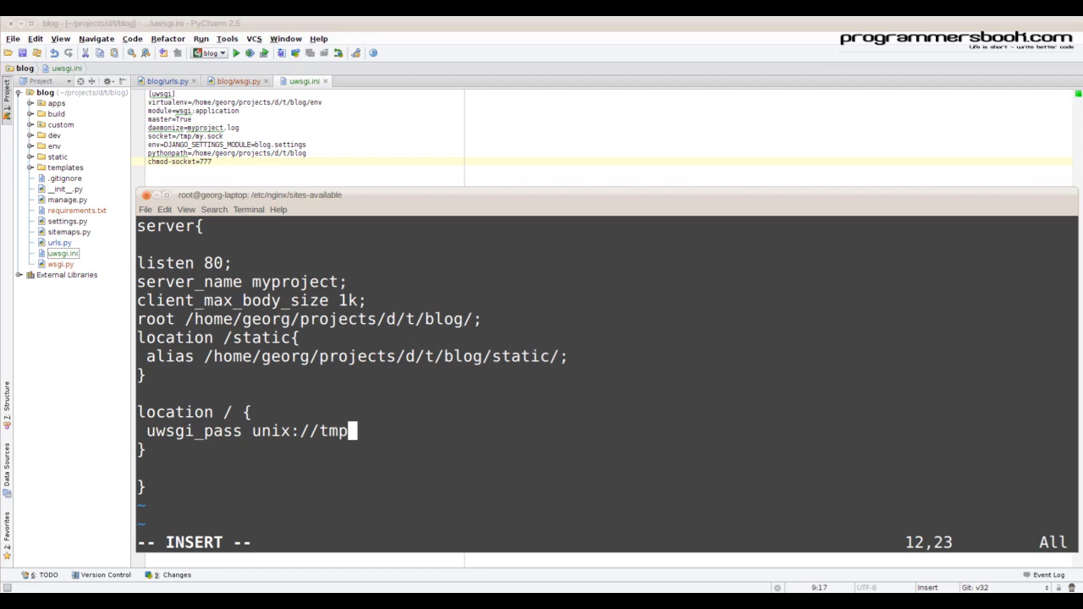
text(/my.sock;)
text(ln -s)
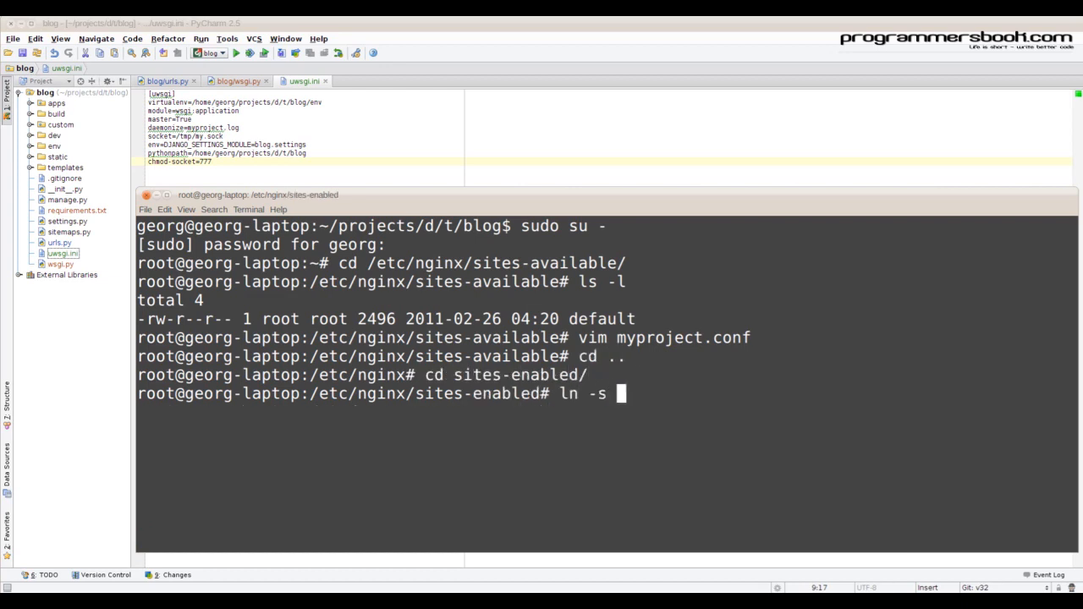
Step: Symlink ../sites-available/myproject.conf into sites-enabled, then edit /etc/hosts in vim
text(../sites-available)
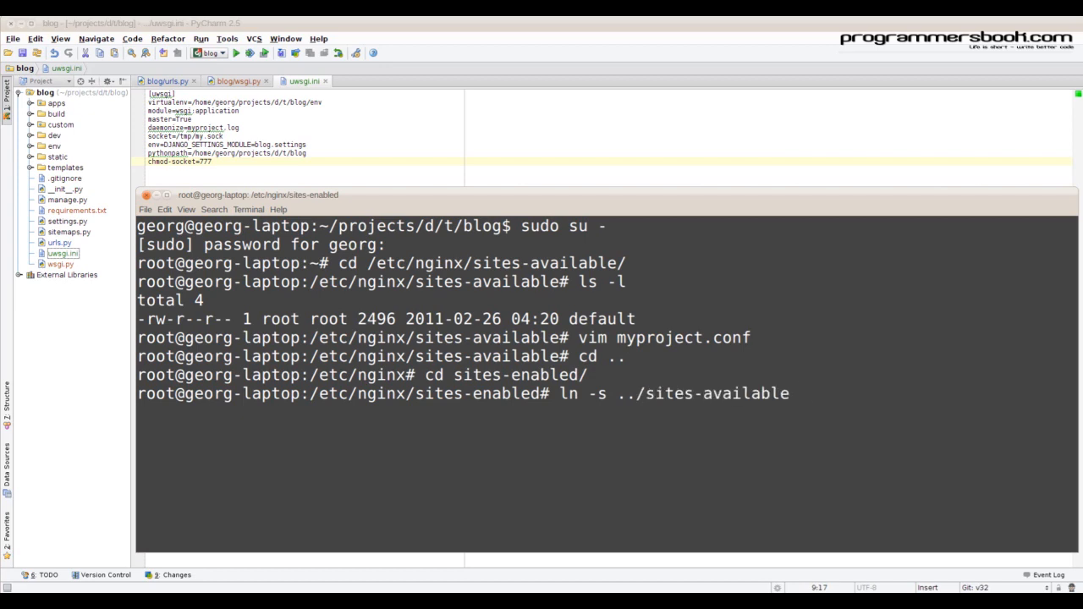
text(myproject.conf .)
text(ls -l)
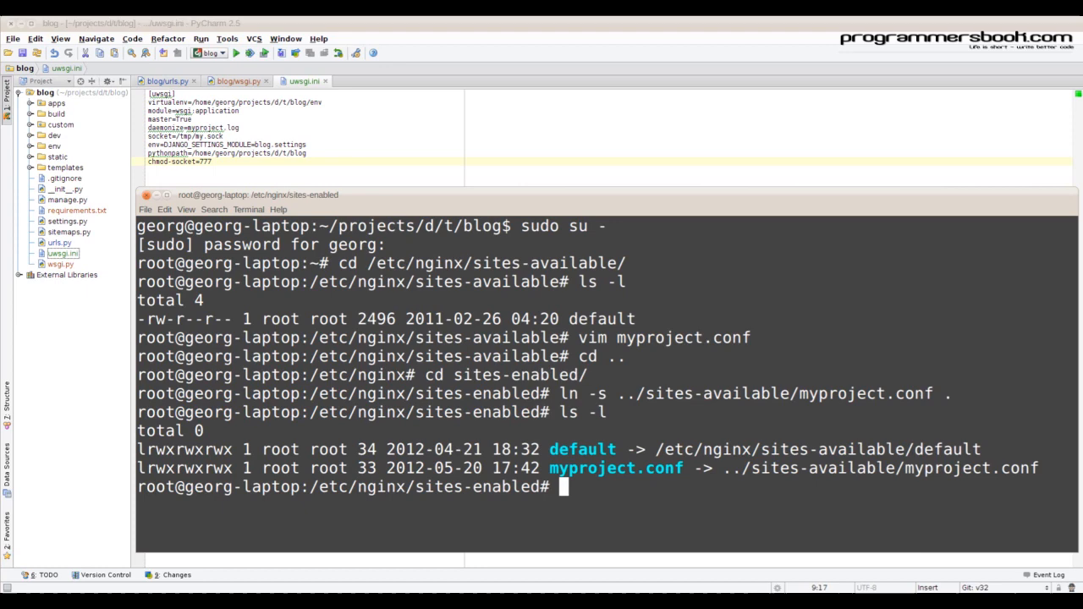
text(vim /etc/hosts)
text(127.0.0.1 myp)
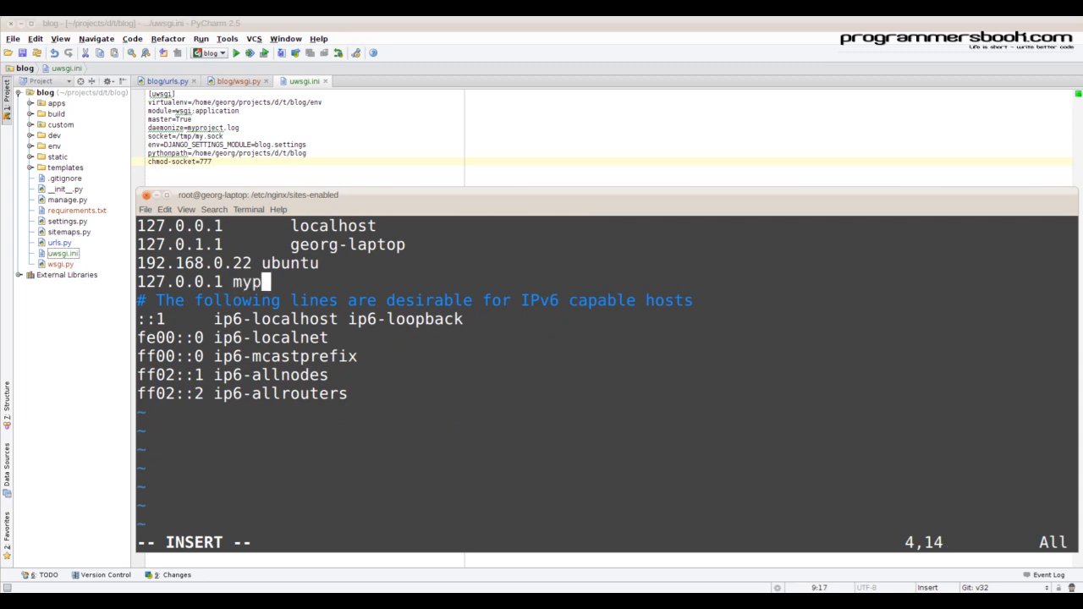
Step: Add the line 127.0.0.1 myproject to /etc/hosts
text(roject)
text(.)
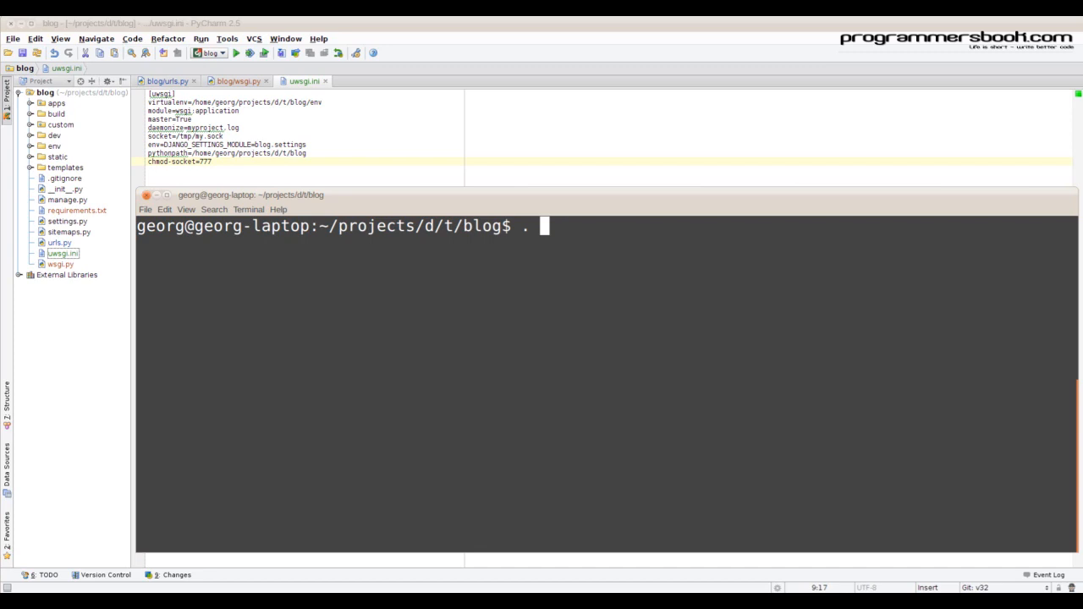
Step: Activate env/bin/activate and run pip install uwsgi in the blog virtualenv
text(env/bin/activate)
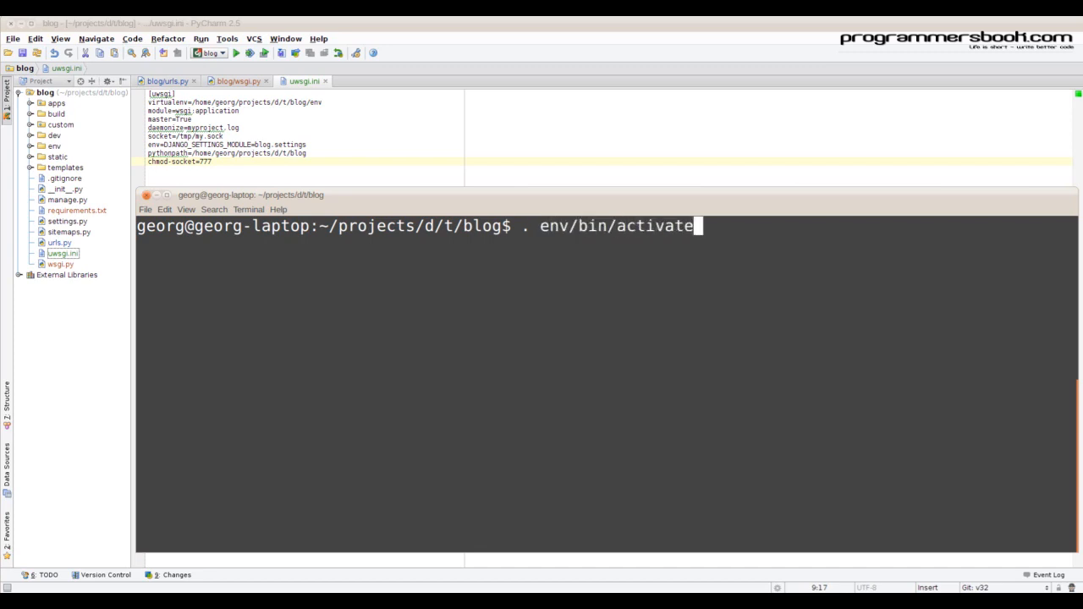
text(pip install)
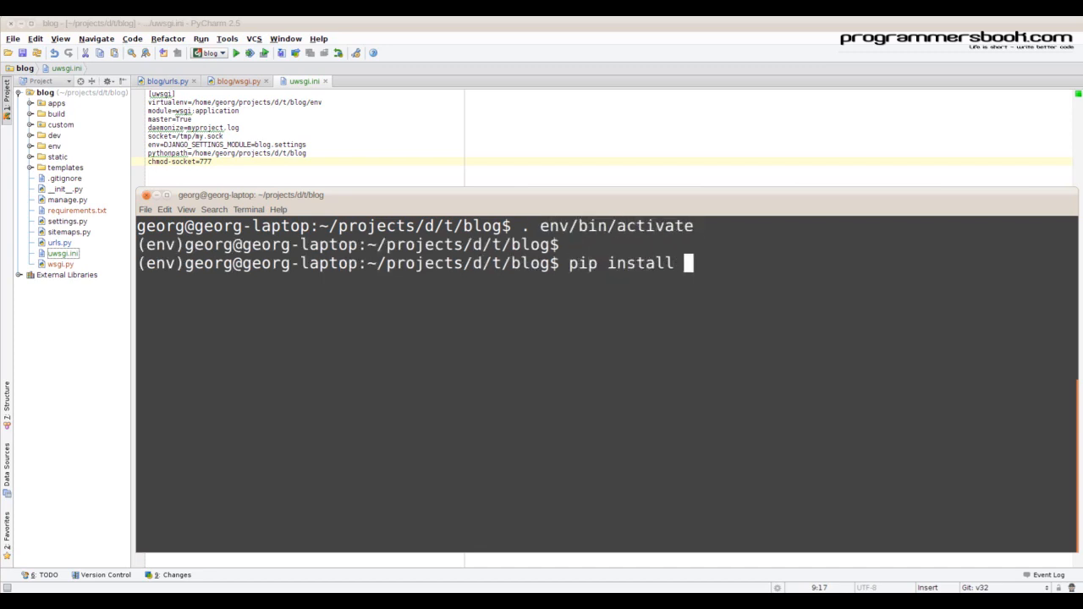
text(uwsgi)
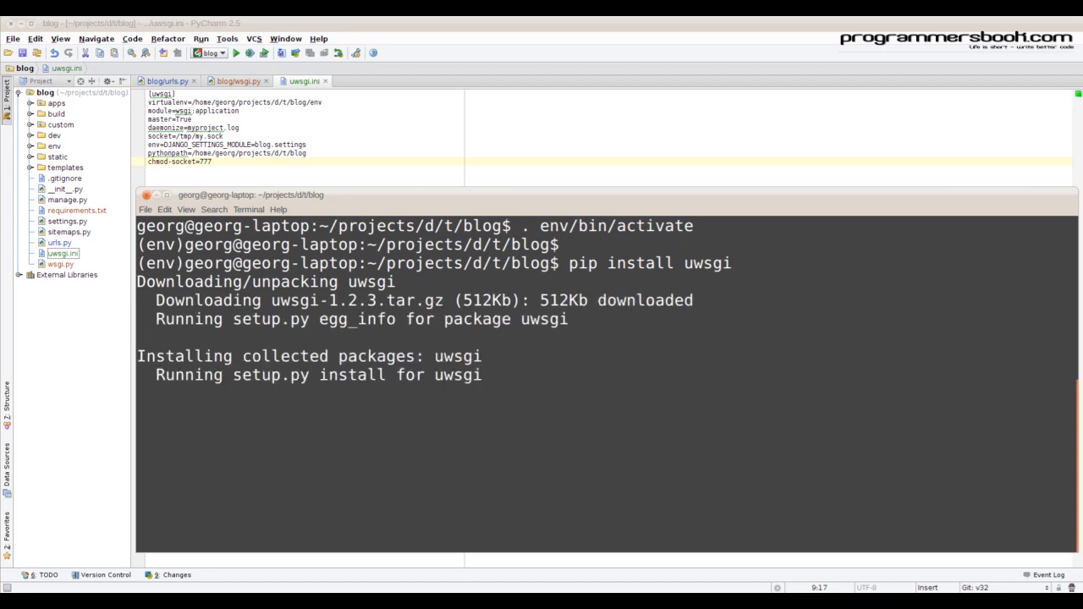
mouse_move(548, 416)
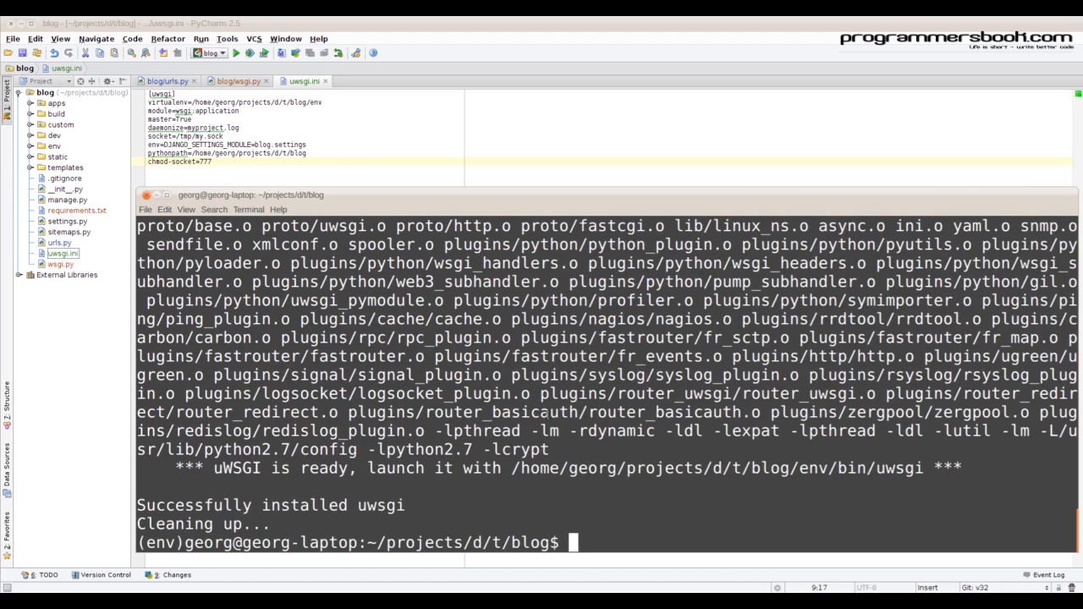
Step: Run uwsgi -i uwsgi.ini, then sudo /etc/init.d/nginx restart
text(uwsgi -i)
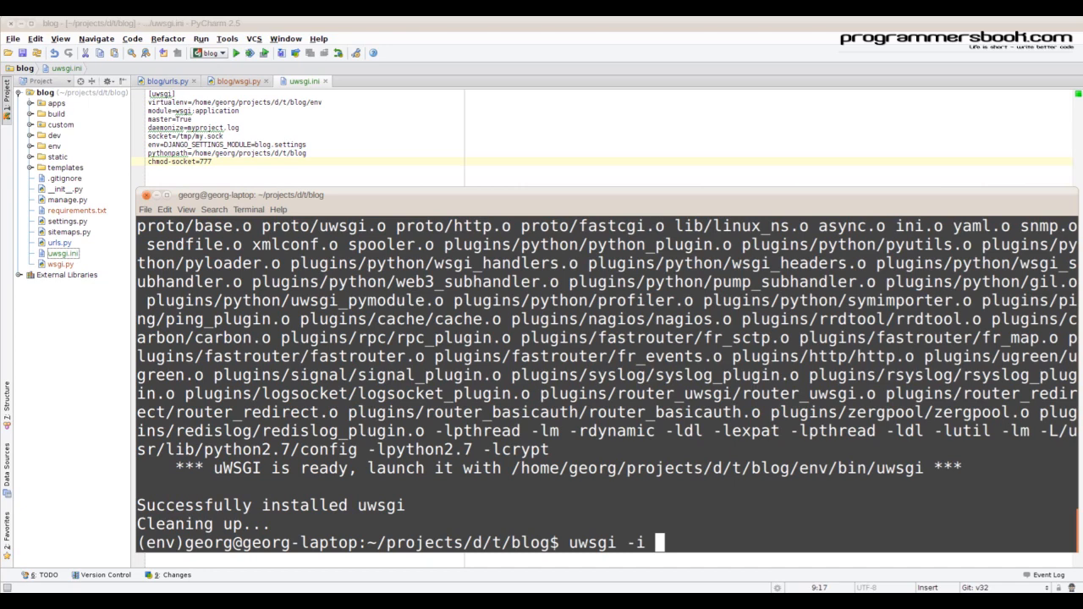
text(uwsgi.ini)
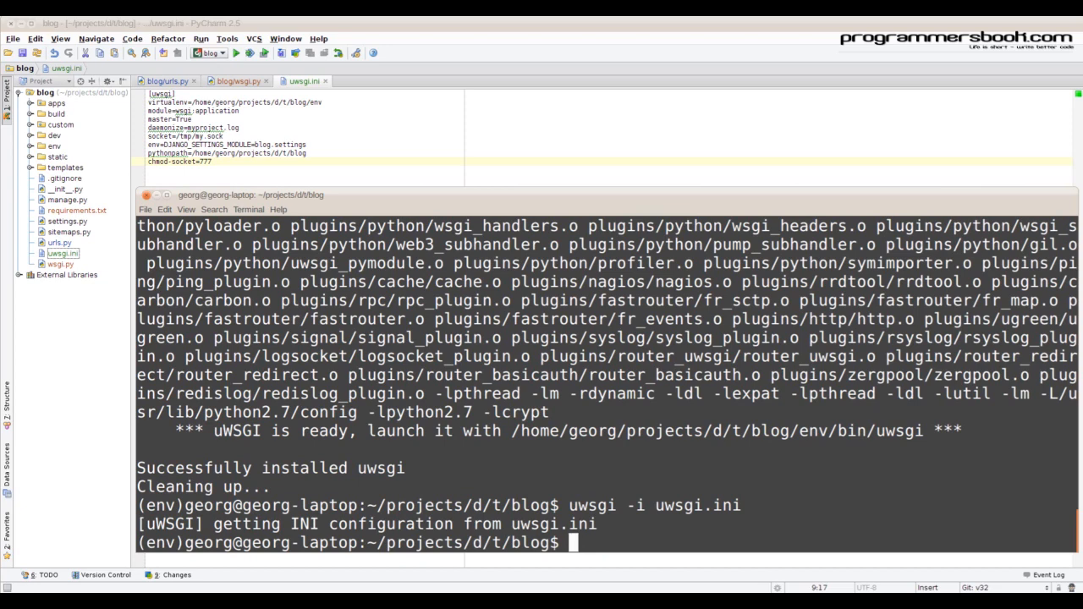
text(sudo /)
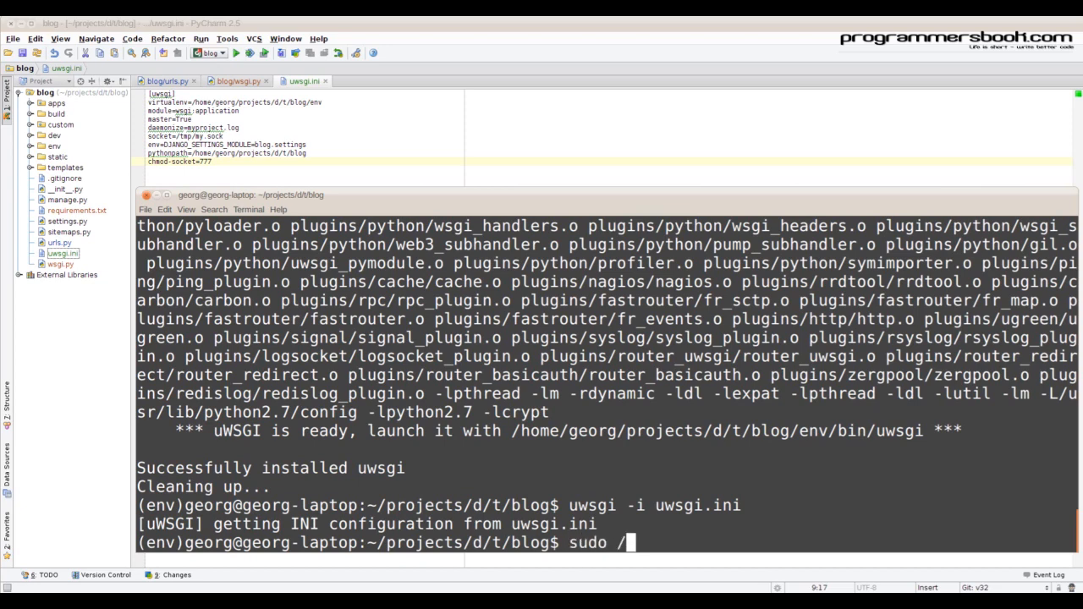
text(etc/init.d/nginx restart)
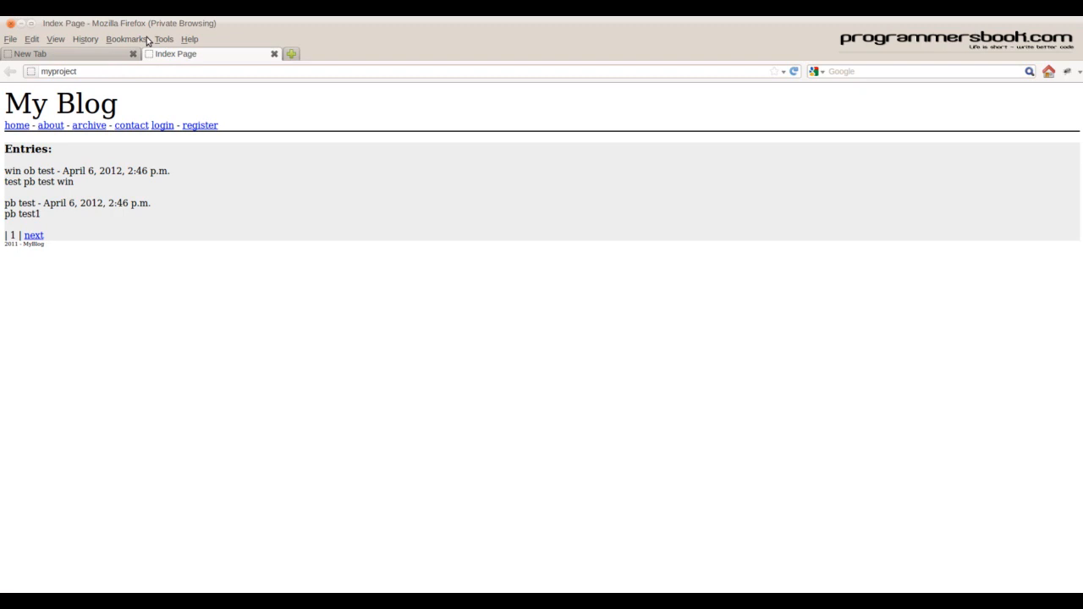
Step: Visit the blog's contact page, return home and page forward to older entries
click(132, 125)
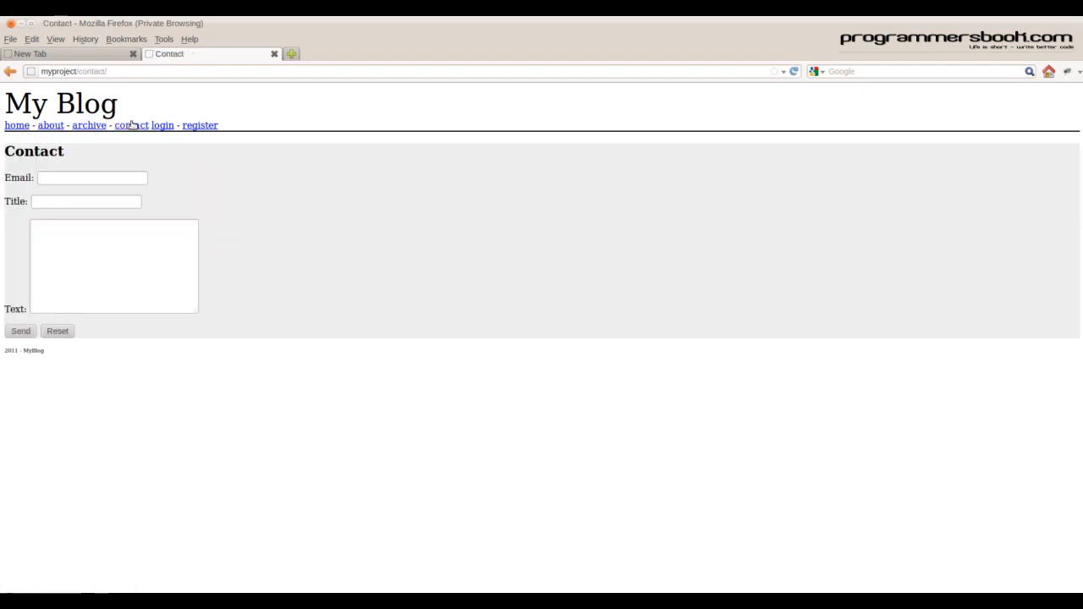
click(17, 126)
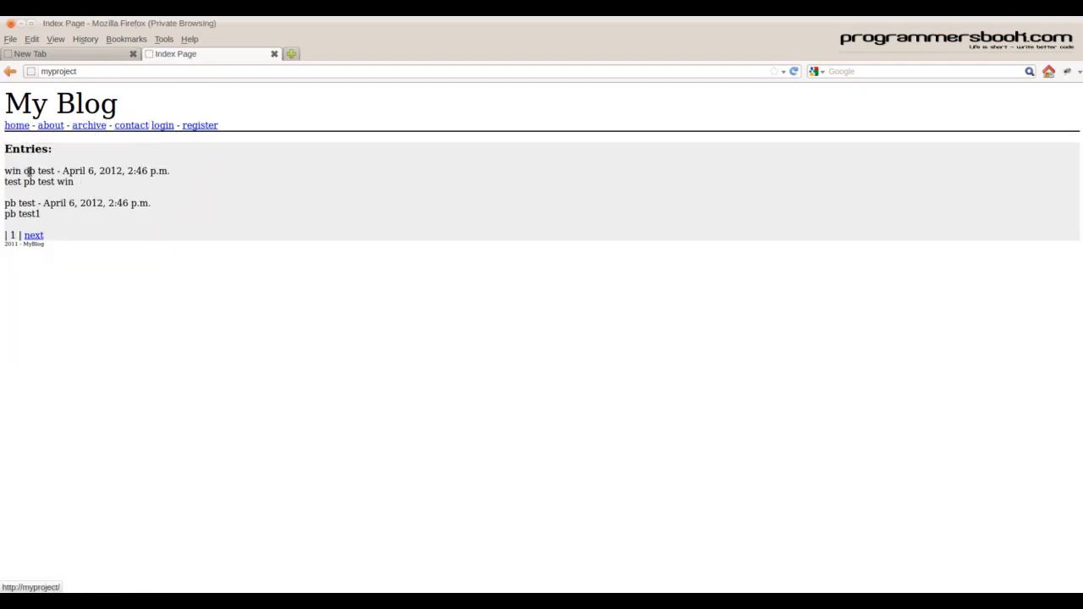
click(32, 233)
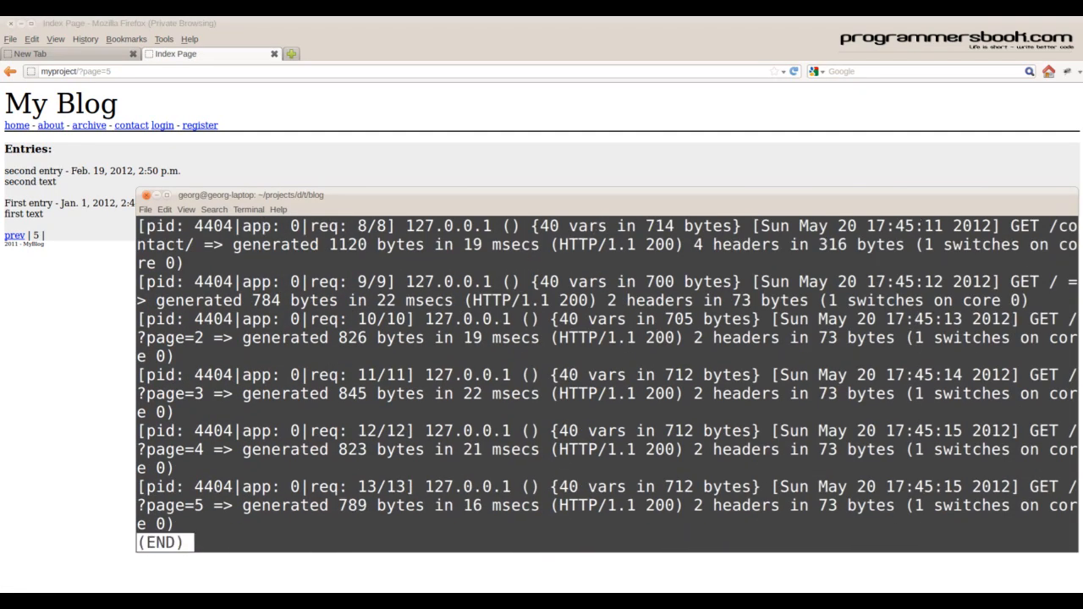
Step: List /var/log/nginx/ with sudo and begin viewing access.log to inspect the nginx logs
text(sudo /var/log/nf)
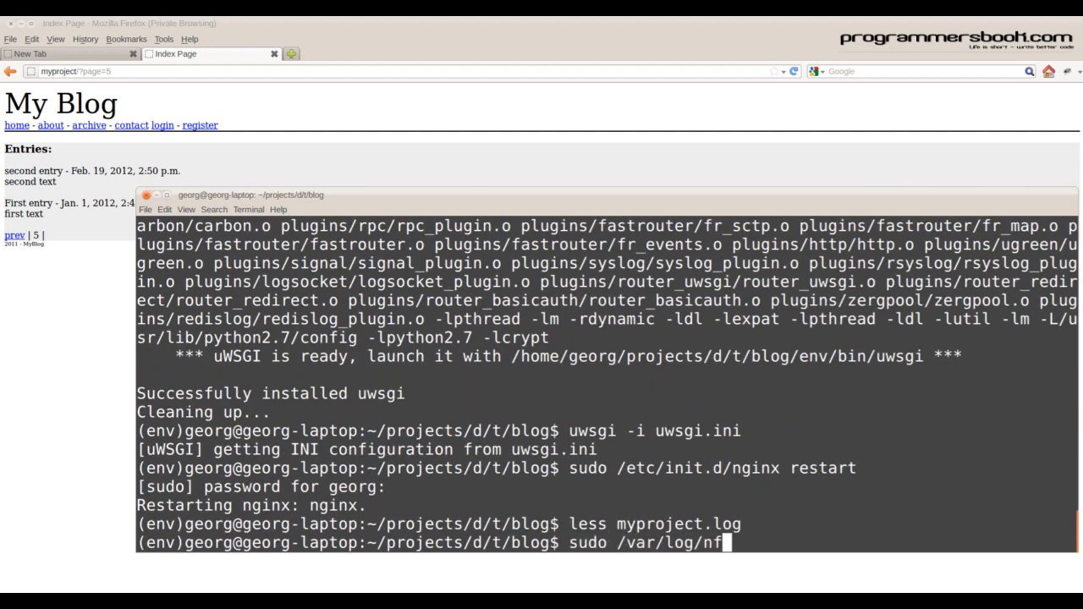
text(ginx/)
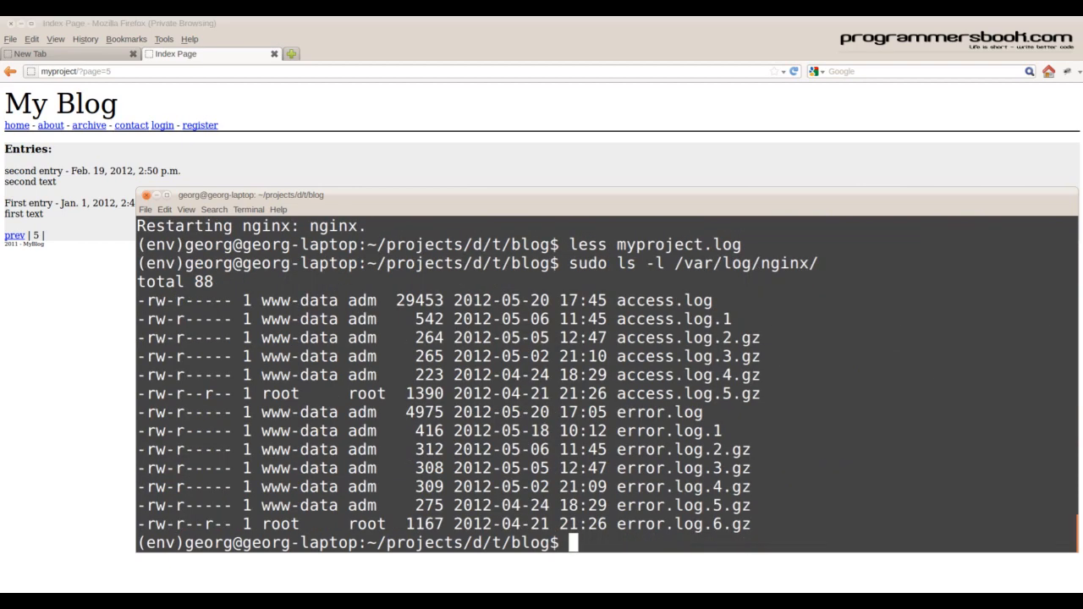
text(sudo /var/log/nginx/access.log)
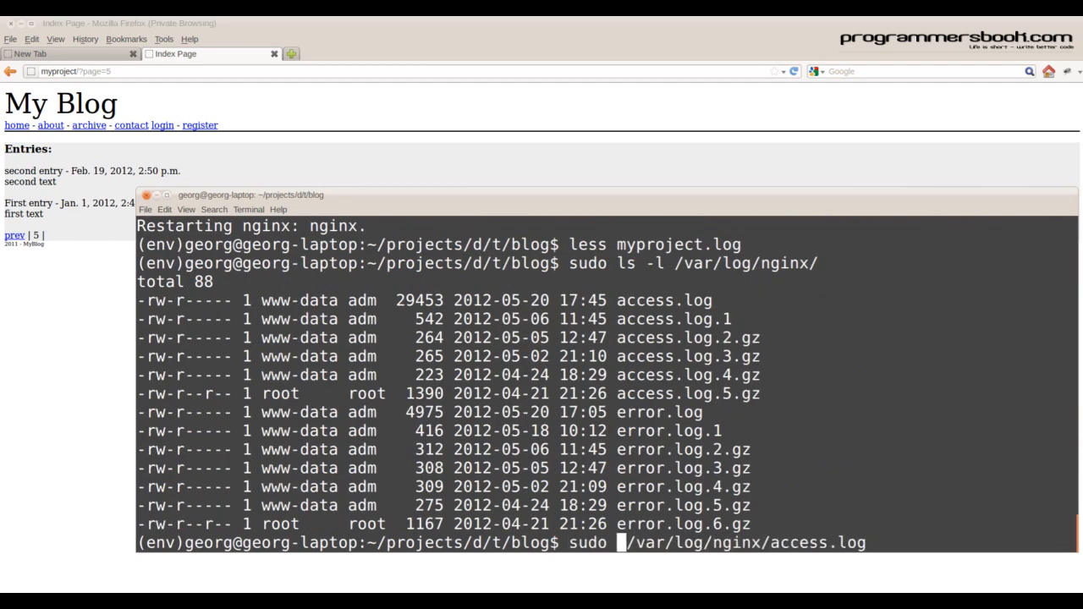